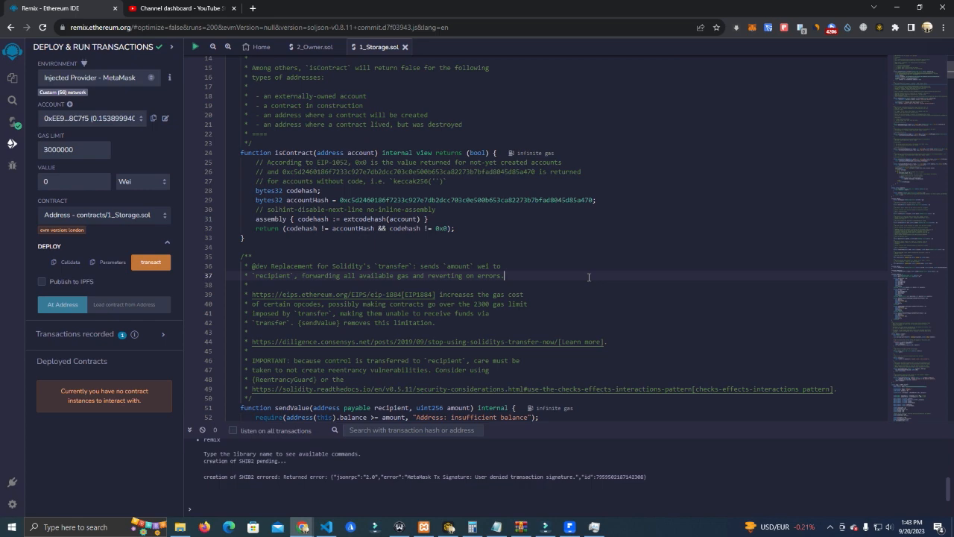
# Step: Search the code for 'fee', then select the contract name 'token' and replace it with 'mytoken'
pyautogui.scroll(3)
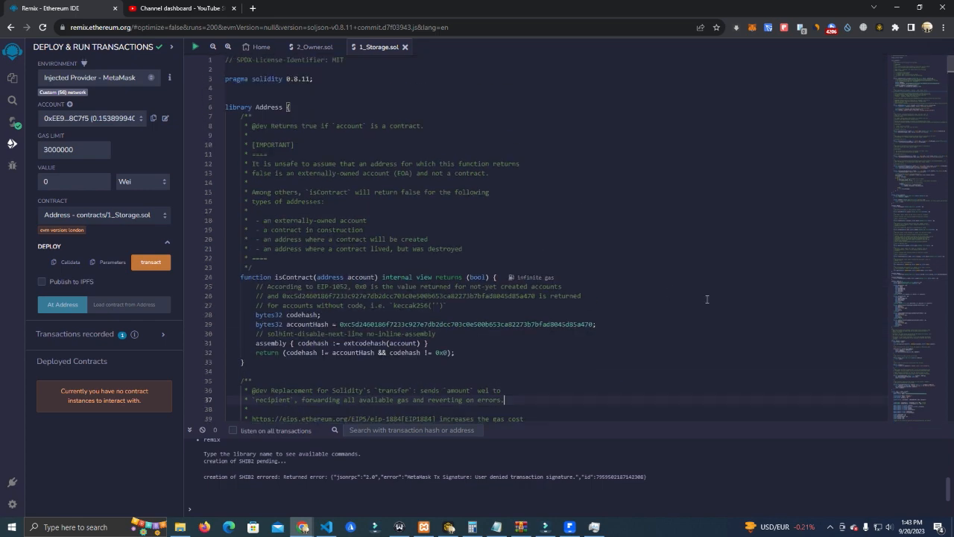
pyautogui.moveTo(584, 241)
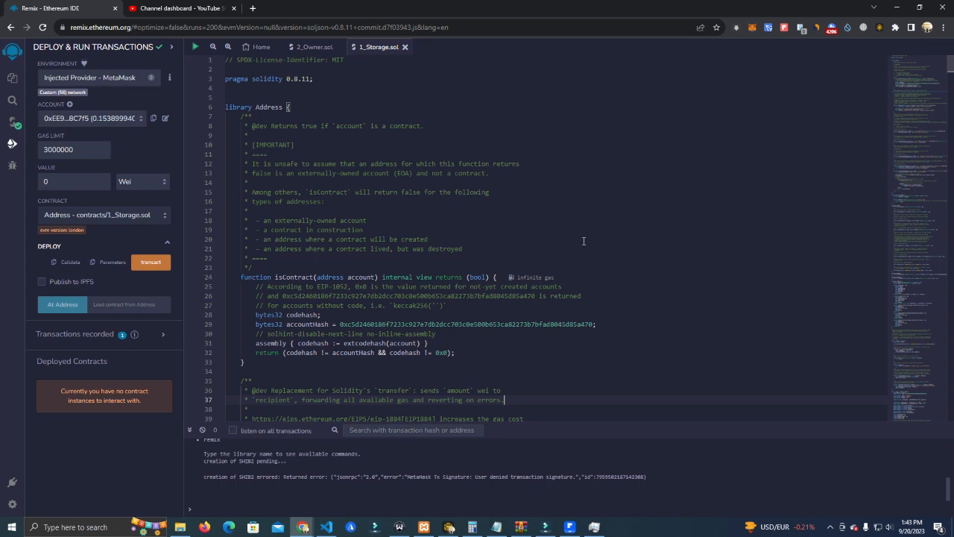
pyautogui.scroll(-3)
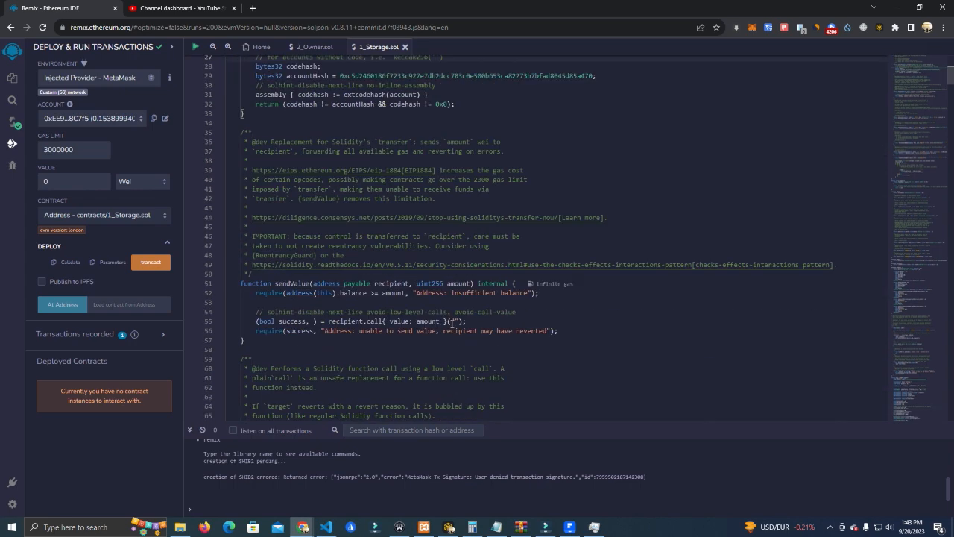
pyautogui.scroll(-3)
pyautogui.write('fee')
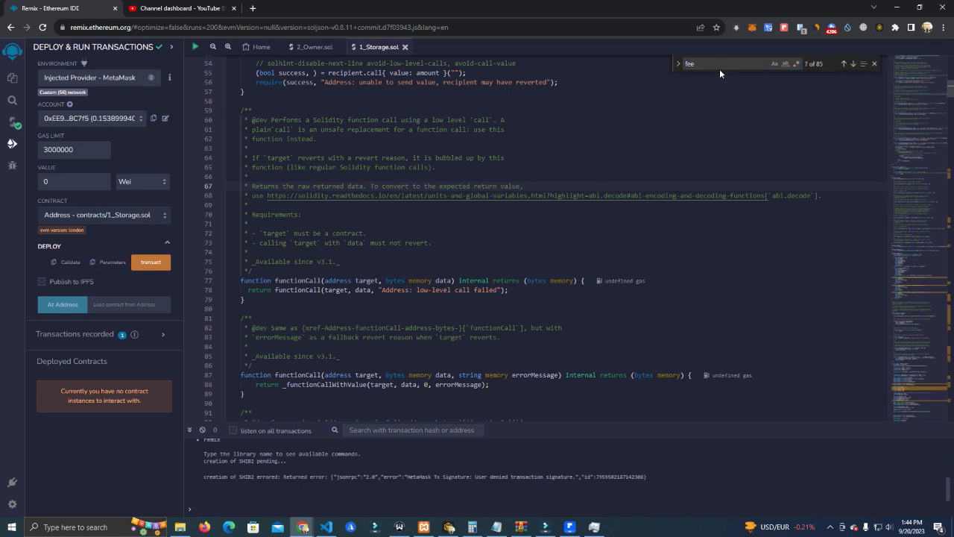
pyautogui.click(853, 63)
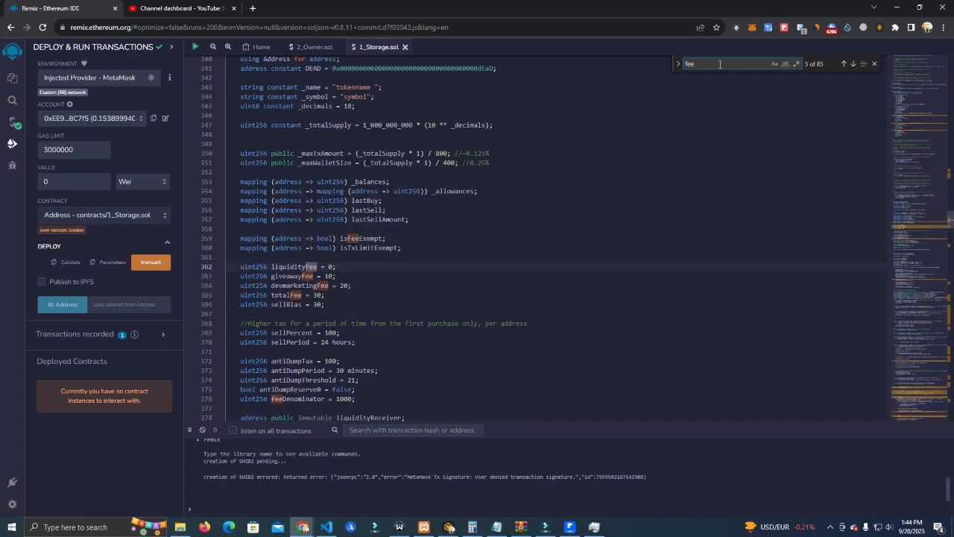
pyautogui.scroll(3)
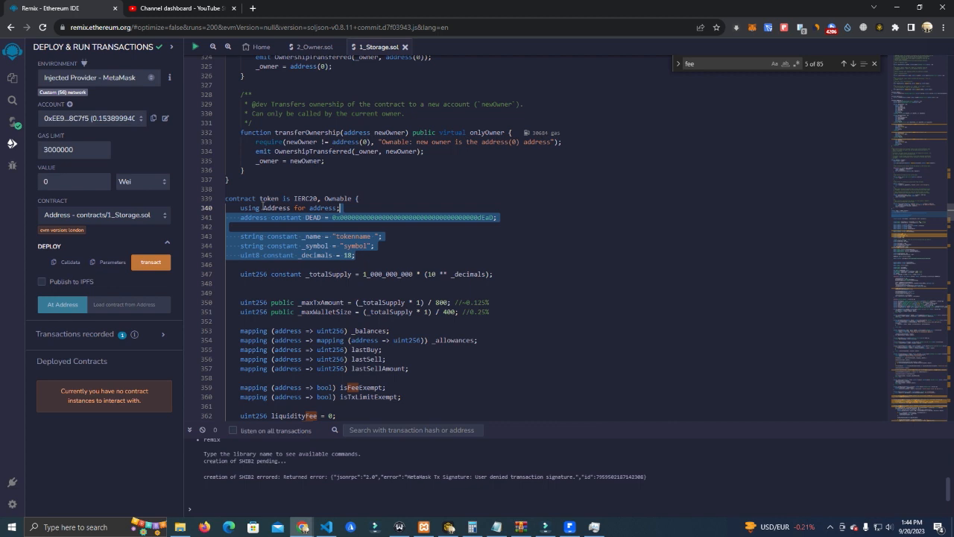
pyautogui.click(279, 198)
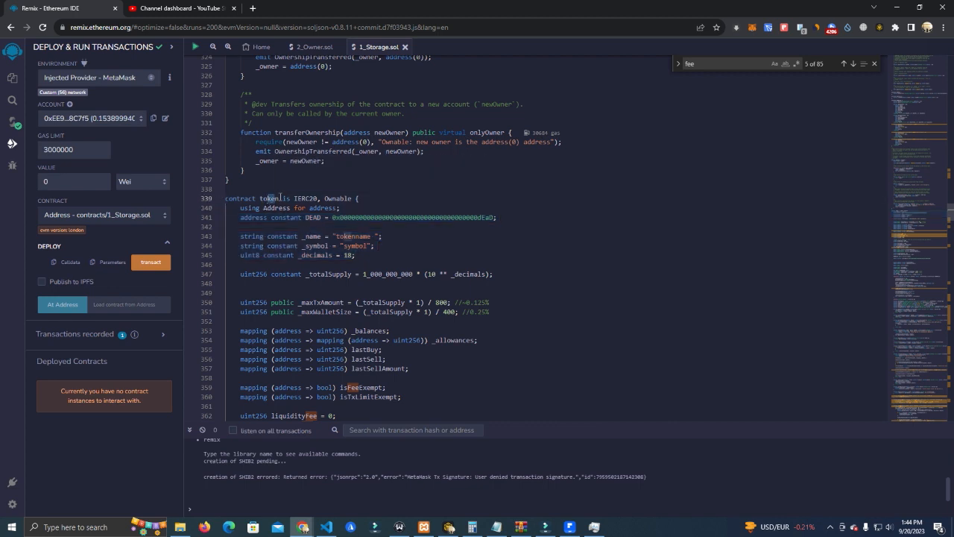
pyautogui.doubleClick(268, 198)
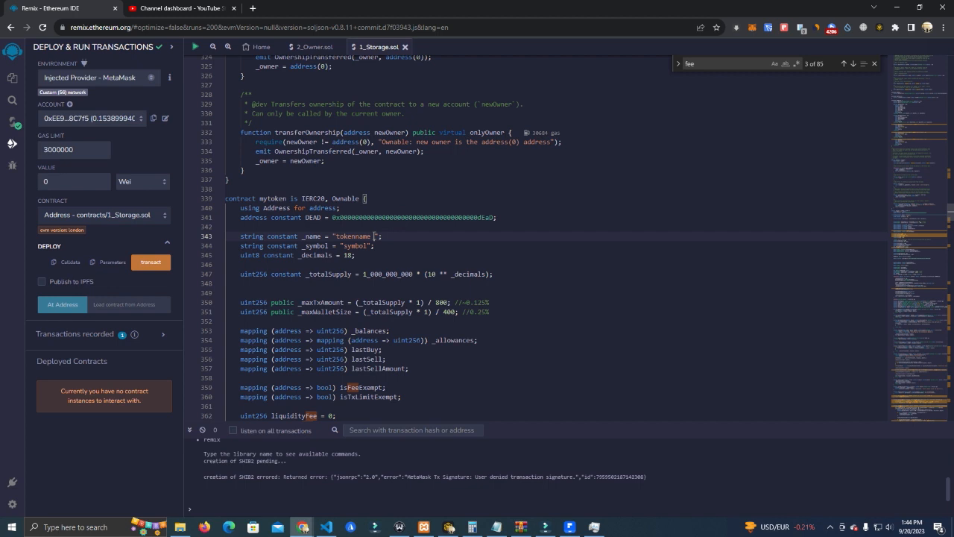
pyautogui.doubleClick(354, 236)
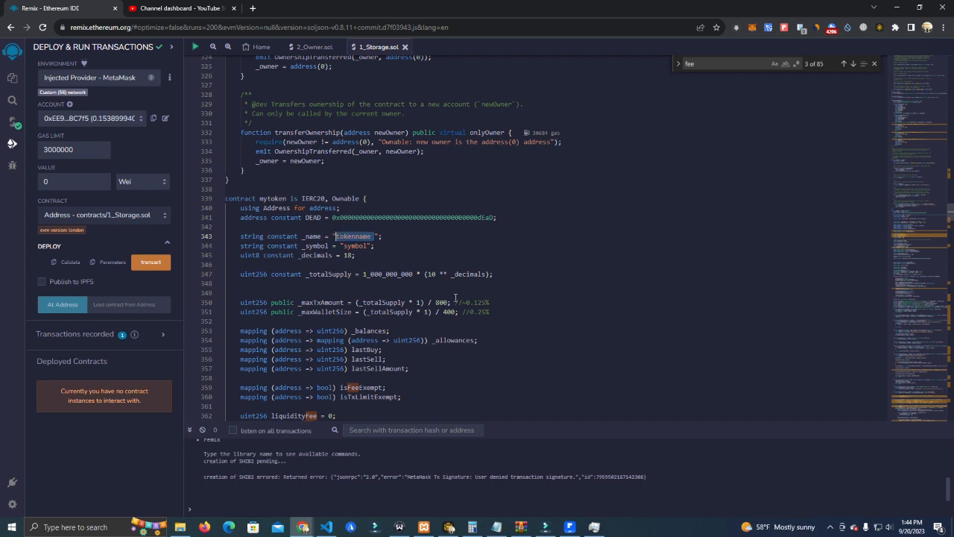
pyautogui.moveTo(396, 249)
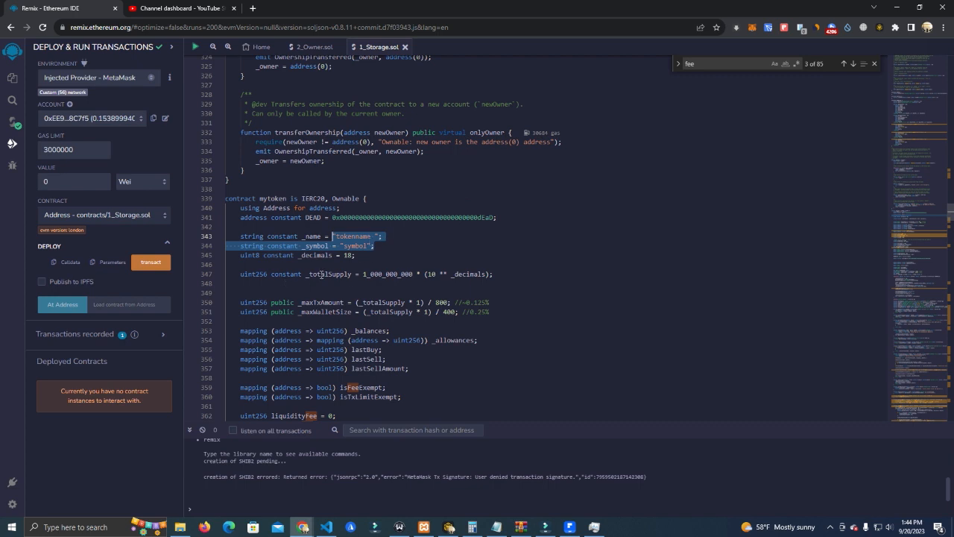
pyautogui.click(373, 273)
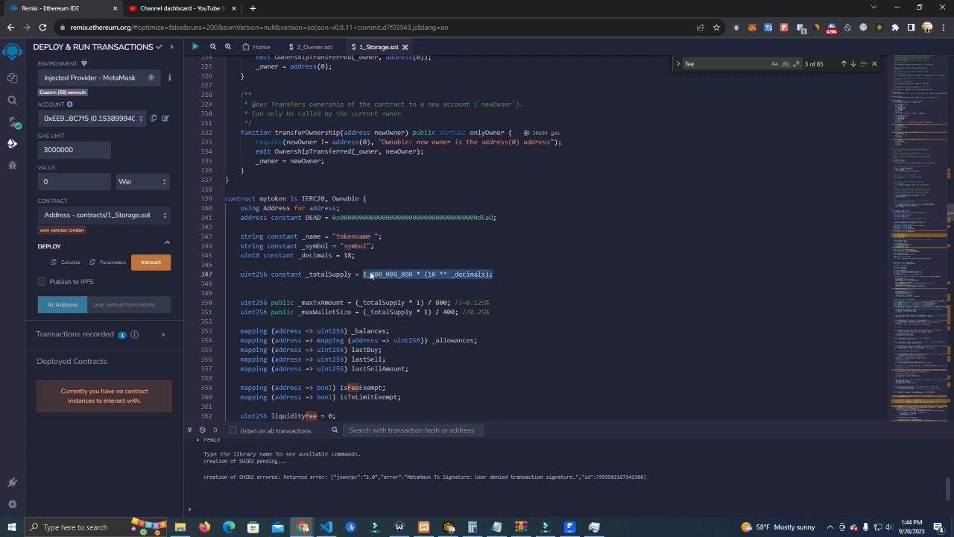
pyautogui.click(375, 273)
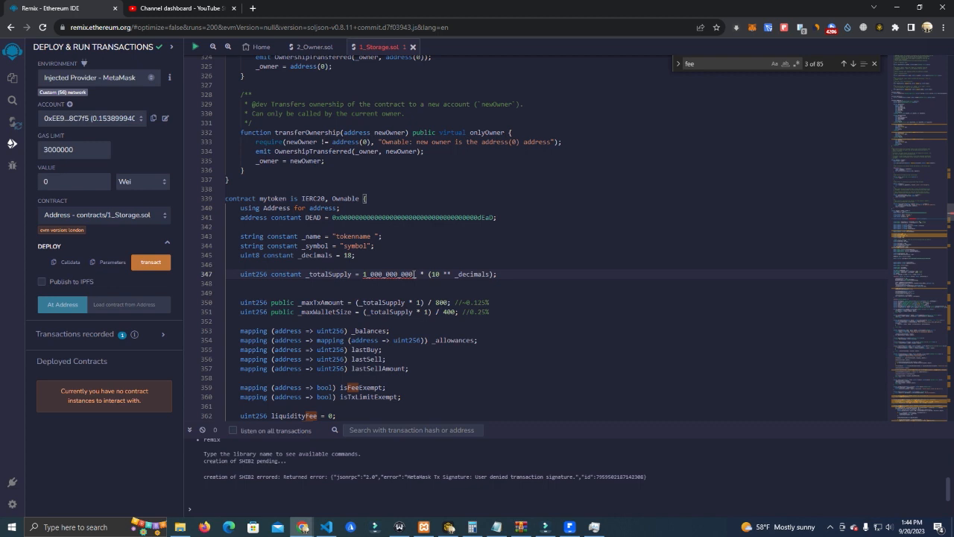
pyautogui.write('000')
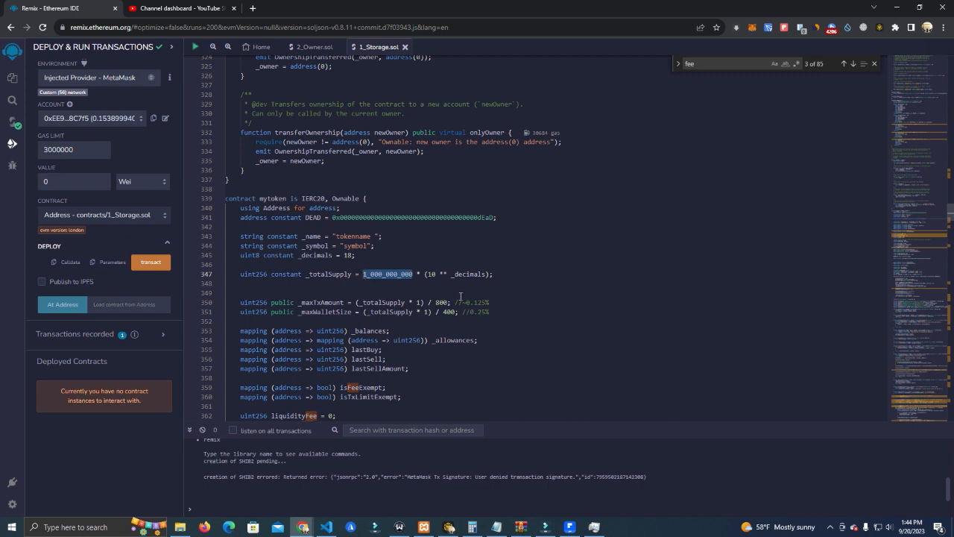
pyautogui.moveTo(723, 274)
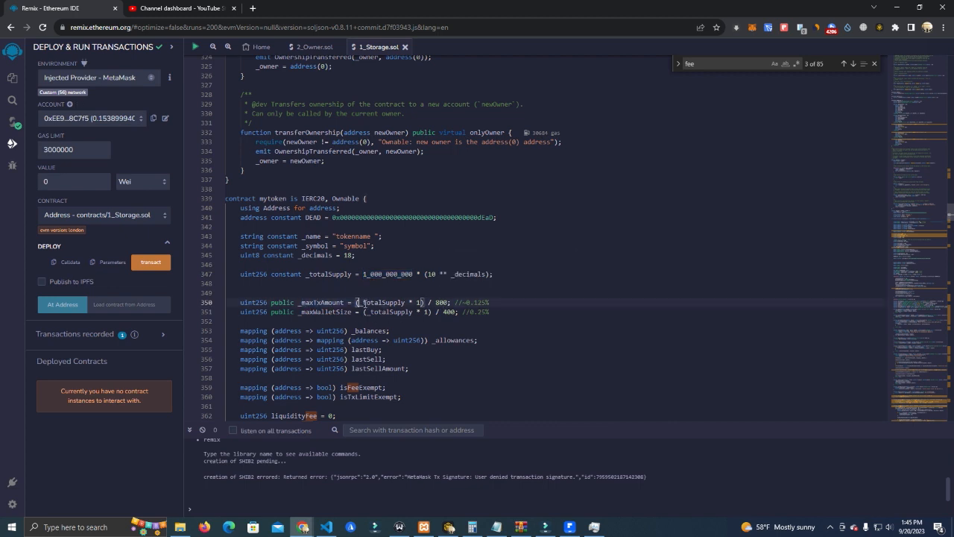
pyautogui.doubleClick(444, 302)
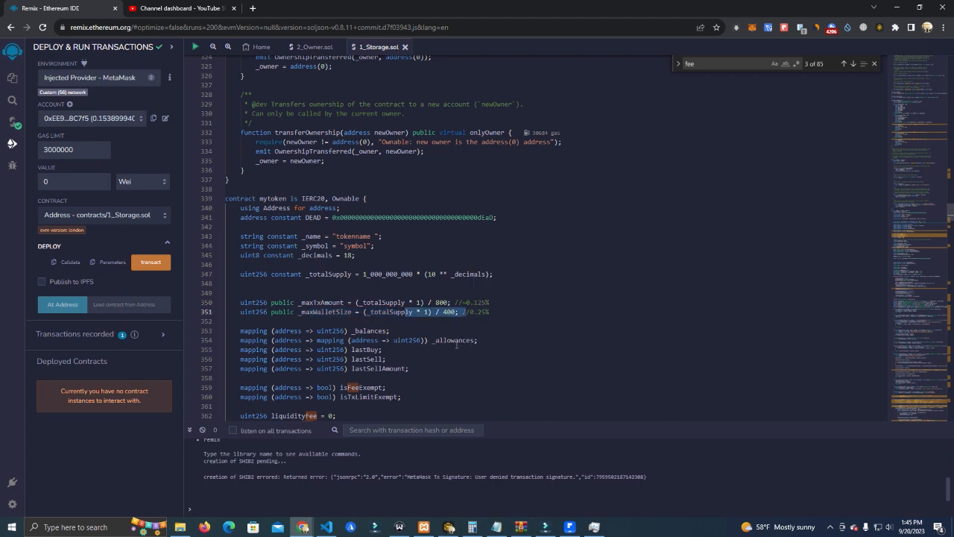
pyautogui.scroll(-3)
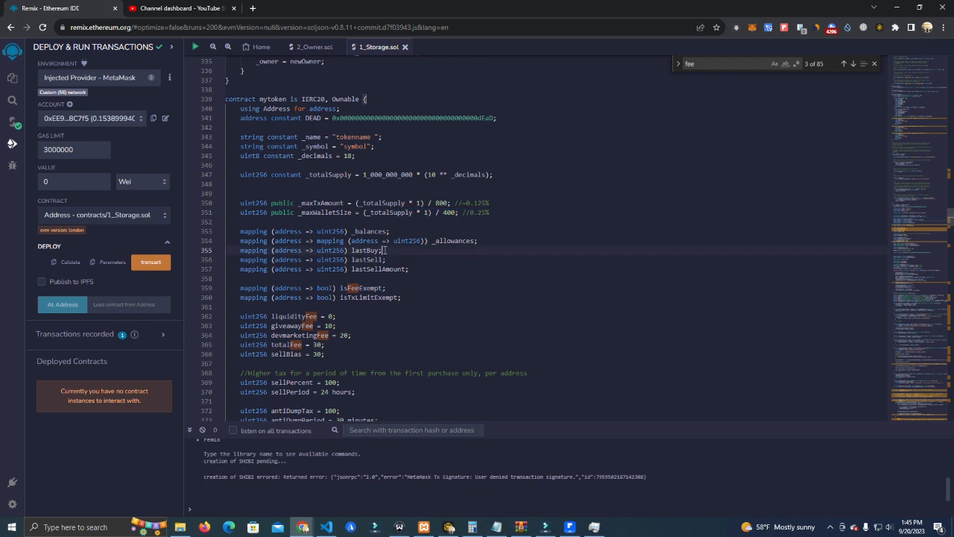
pyautogui.click(463, 212)
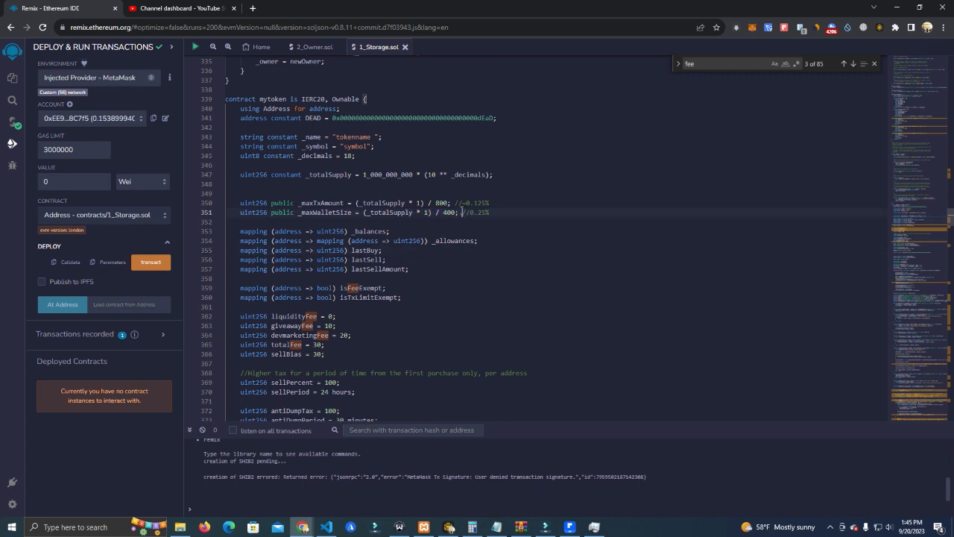
pyautogui.click(335, 315)
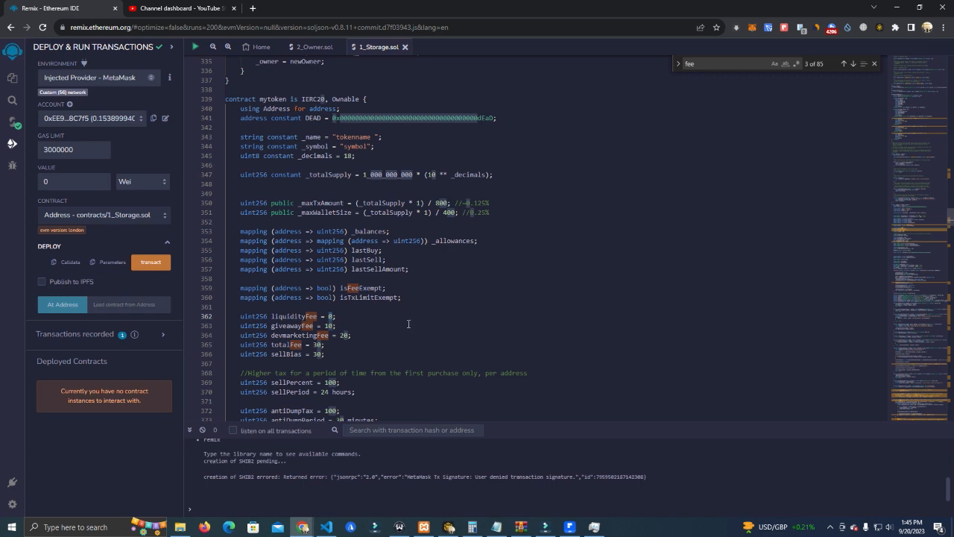
pyautogui.doubleClick(330, 326)
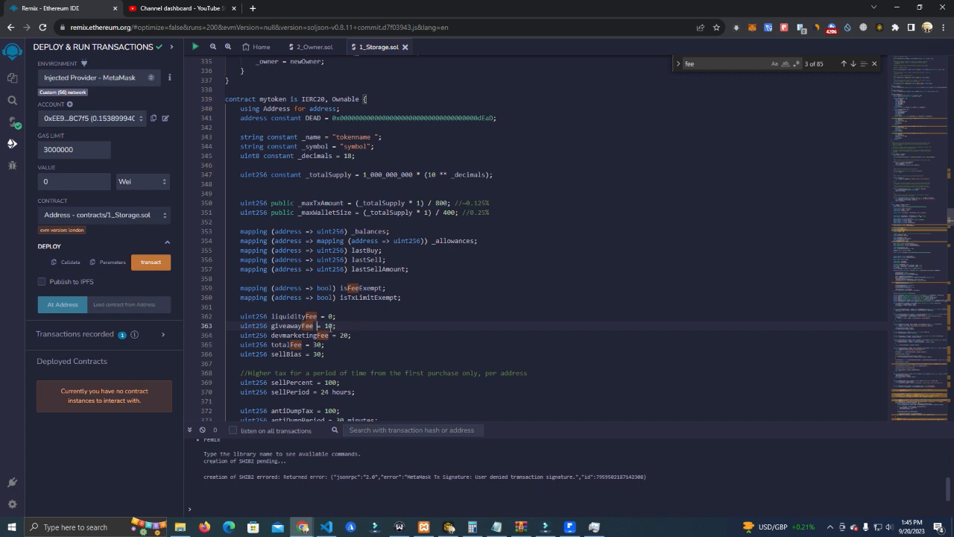
pyautogui.doubleClick(290, 325)
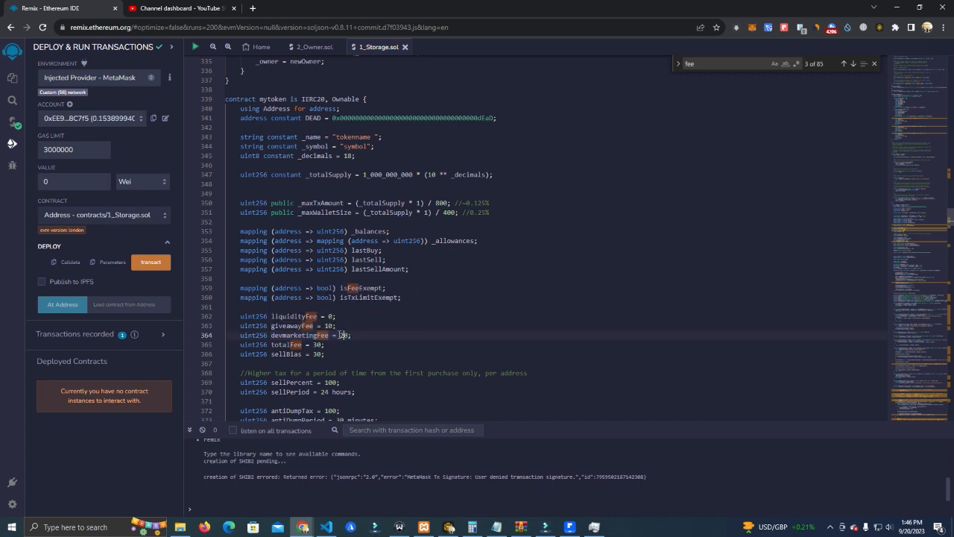
pyautogui.write('2')
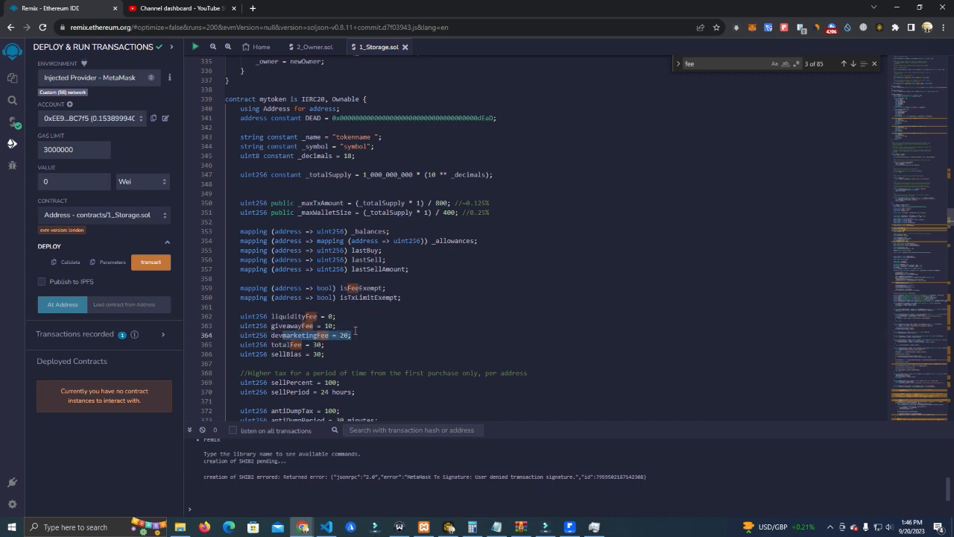
pyautogui.moveTo(365, 345)
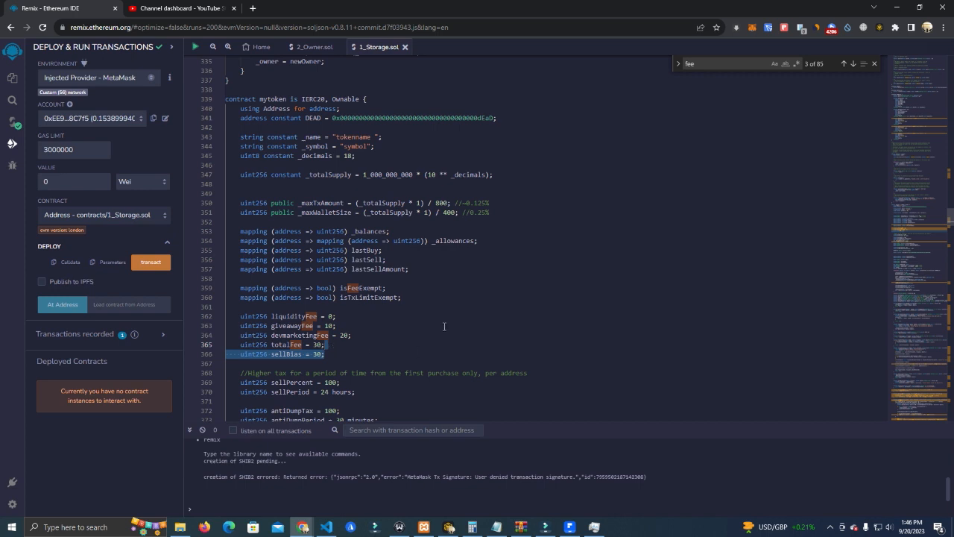
pyautogui.scroll(-3)
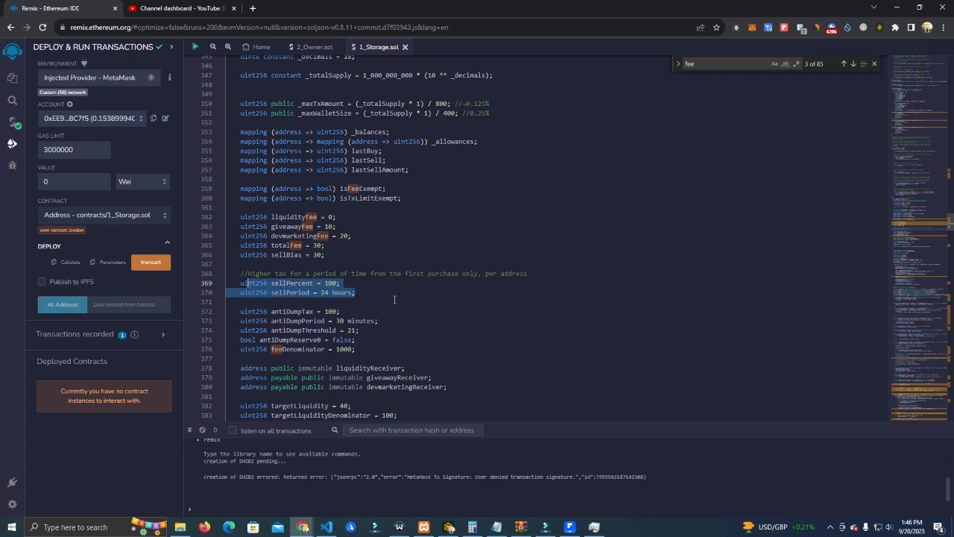
pyautogui.moveTo(394, 299)
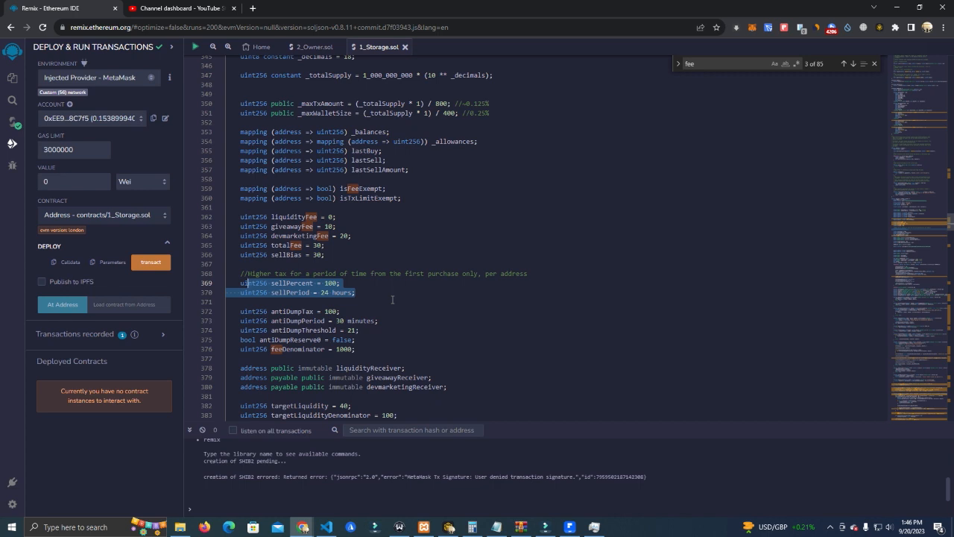
pyautogui.click(250, 273)
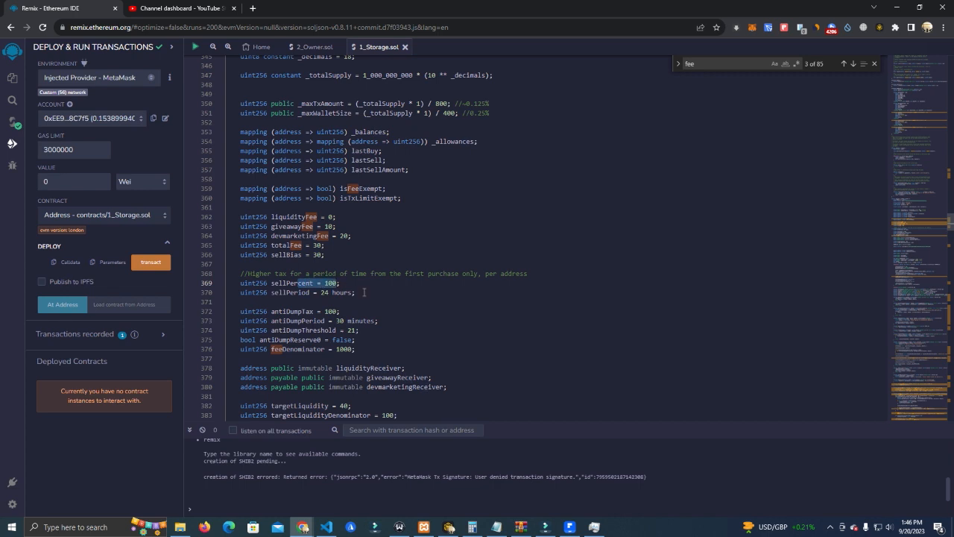
pyautogui.click(356, 292)
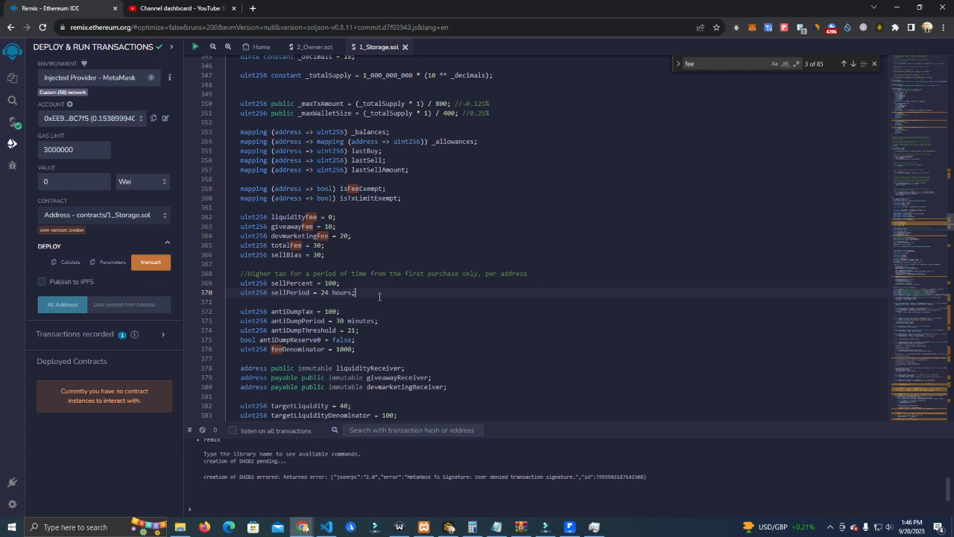
pyautogui.moveTo(394, 288)
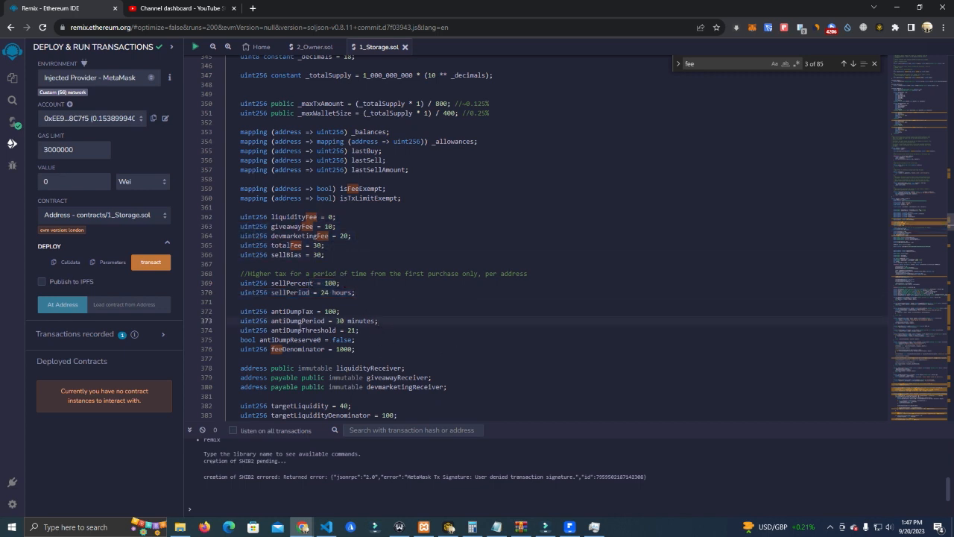
pyautogui.moveTo(265, 310)
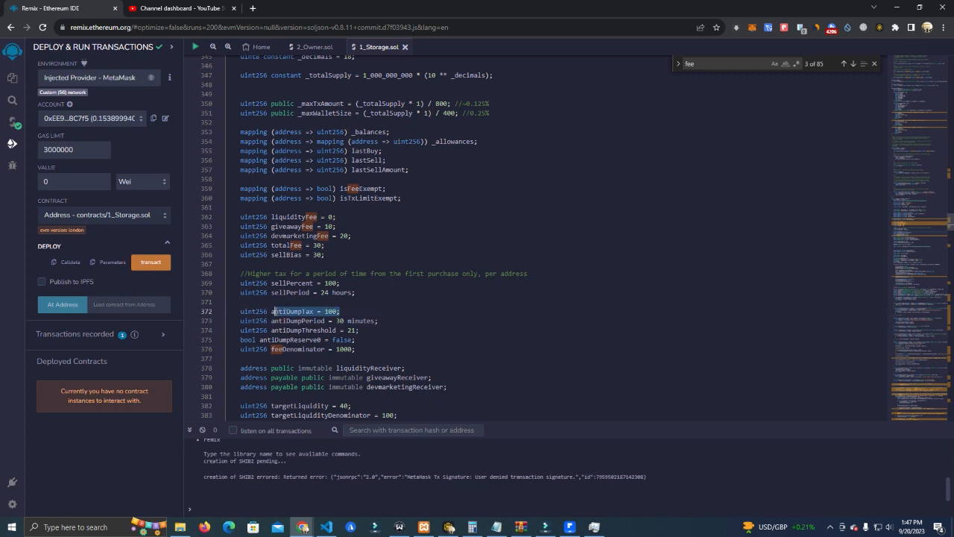
pyautogui.moveTo(383, 314)
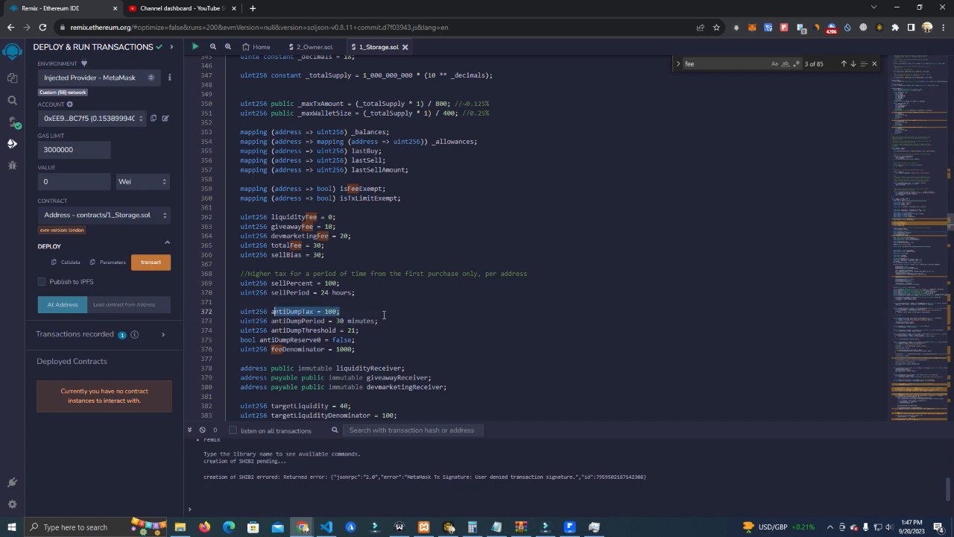
pyautogui.moveTo(398, 332)
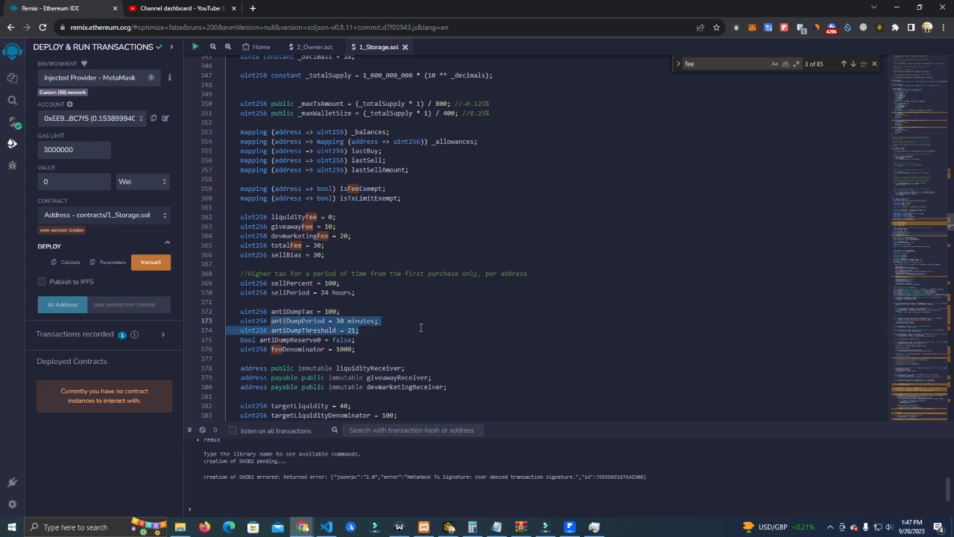
pyautogui.click(354, 320)
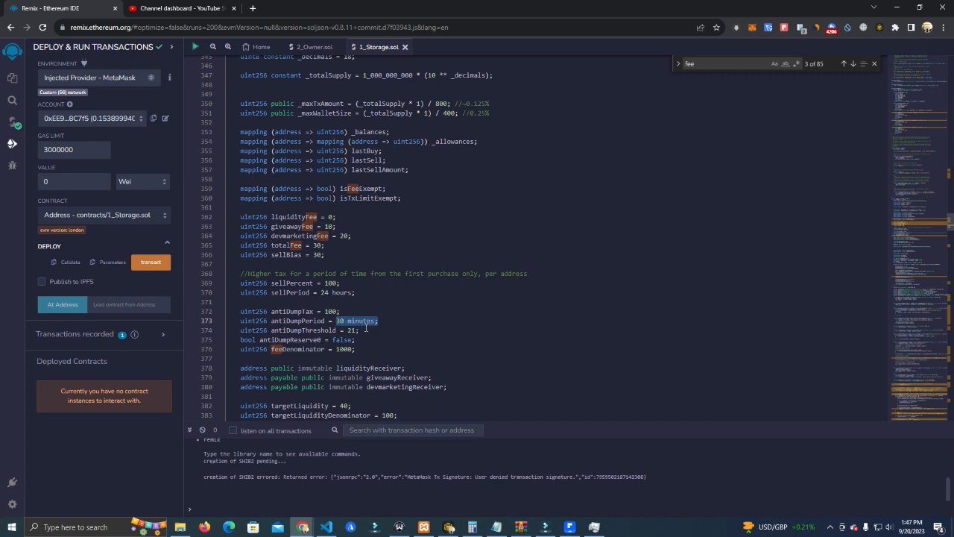
pyautogui.moveTo(337, 324)
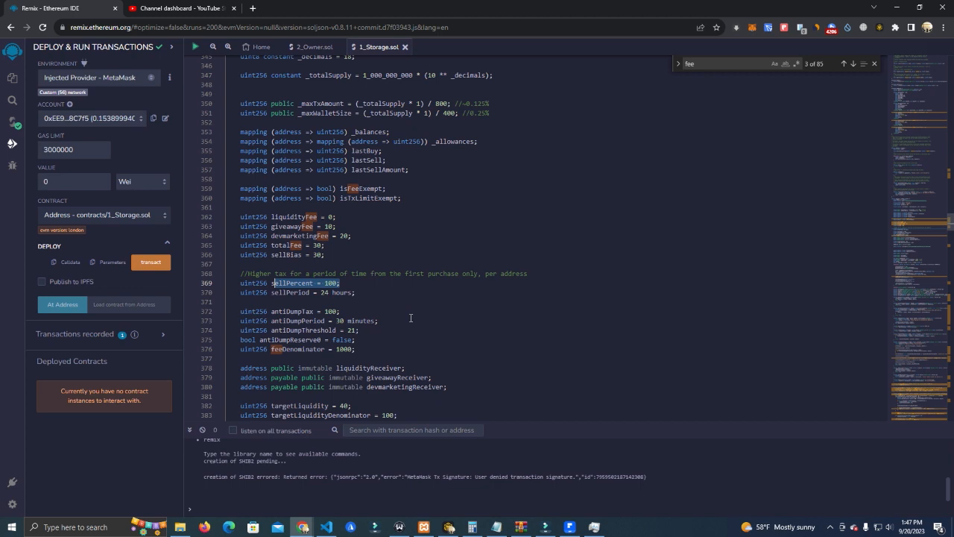
pyautogui.moveTo(298, 321)
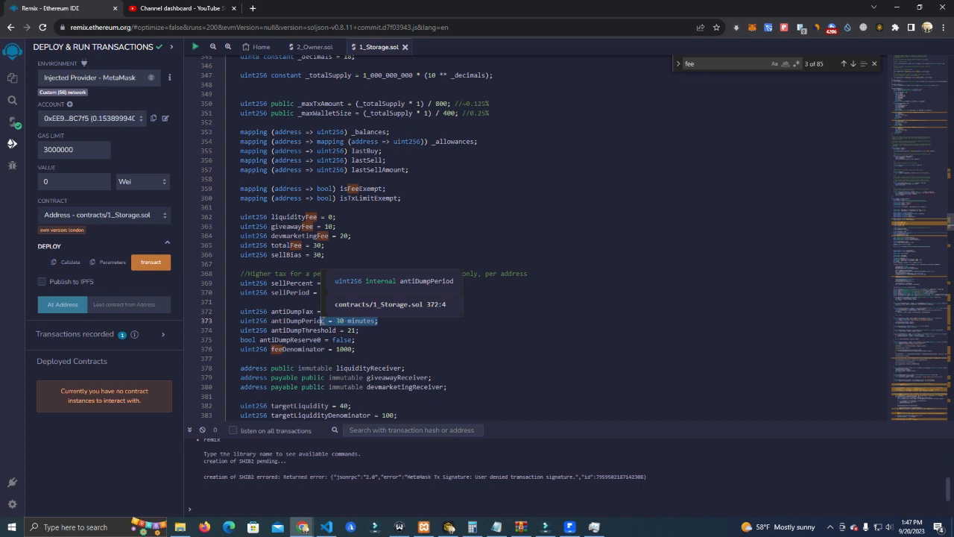
pyautogui.scroll(-3)
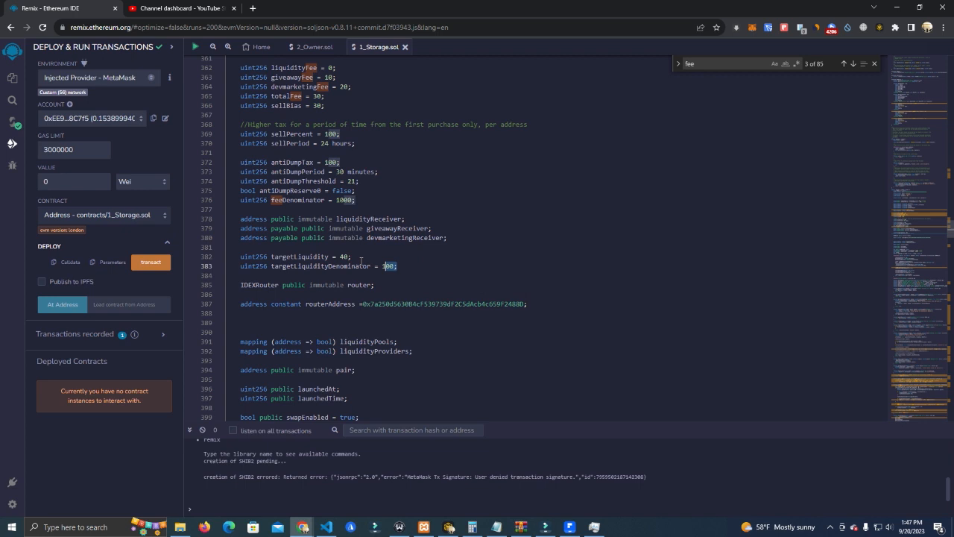
pyautogui.click(427, 247)
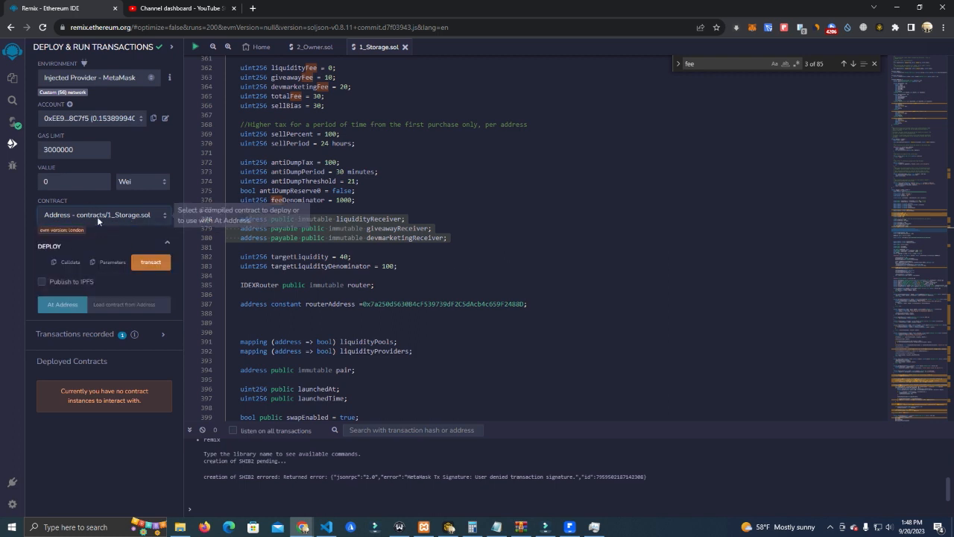
pyautogui.scroll(-3)
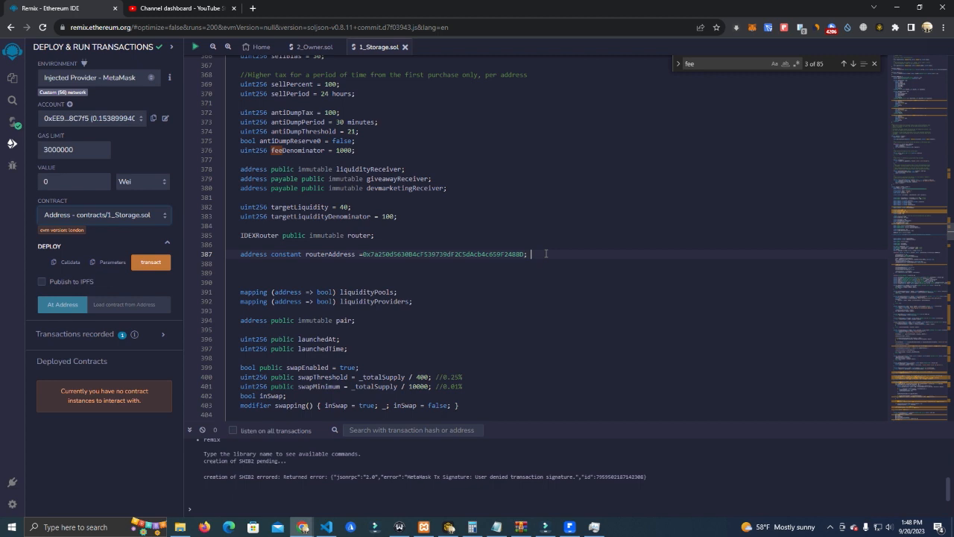
pyautogui.doubleClick(444, 253)
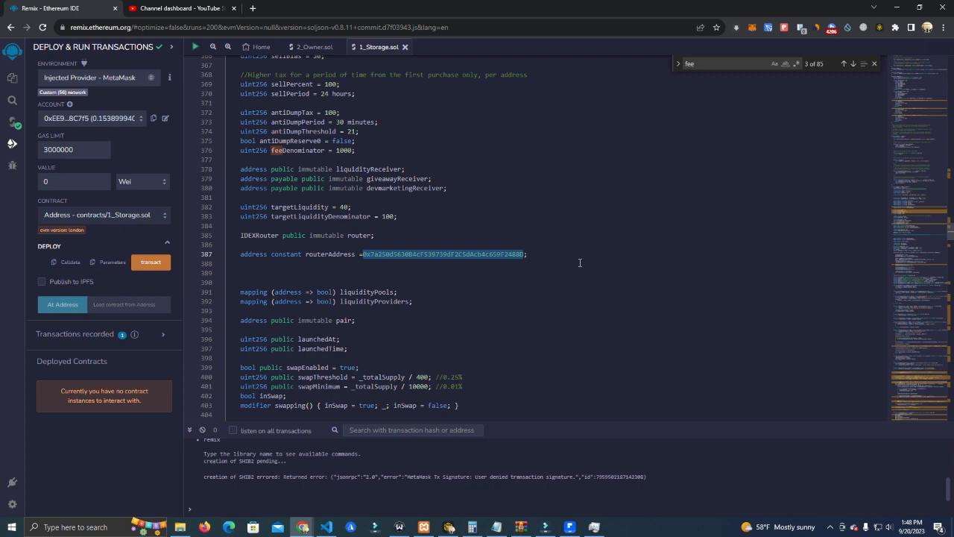
pyautogui.moveTo(476, 351)
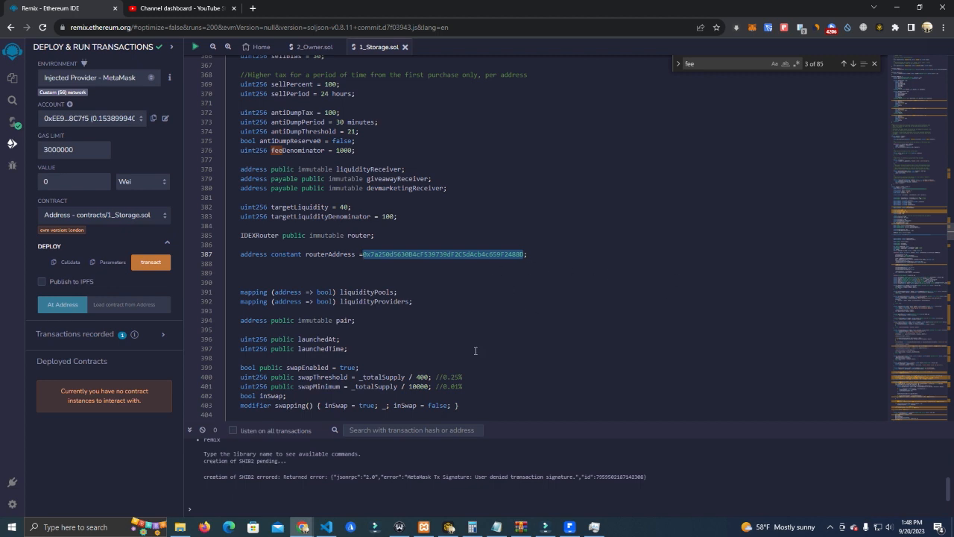
pyautogui.moveTo(518, 329)
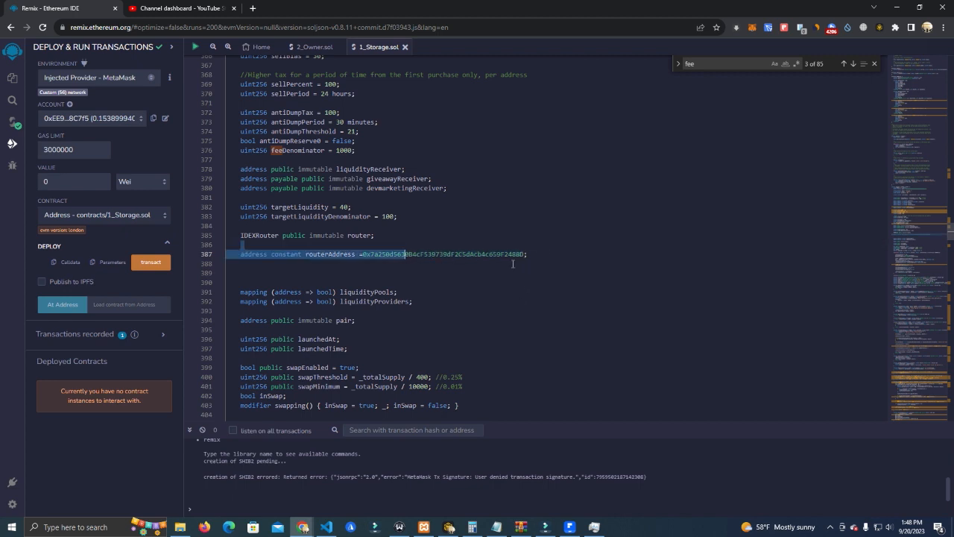
pyautogui.scroll(-3)
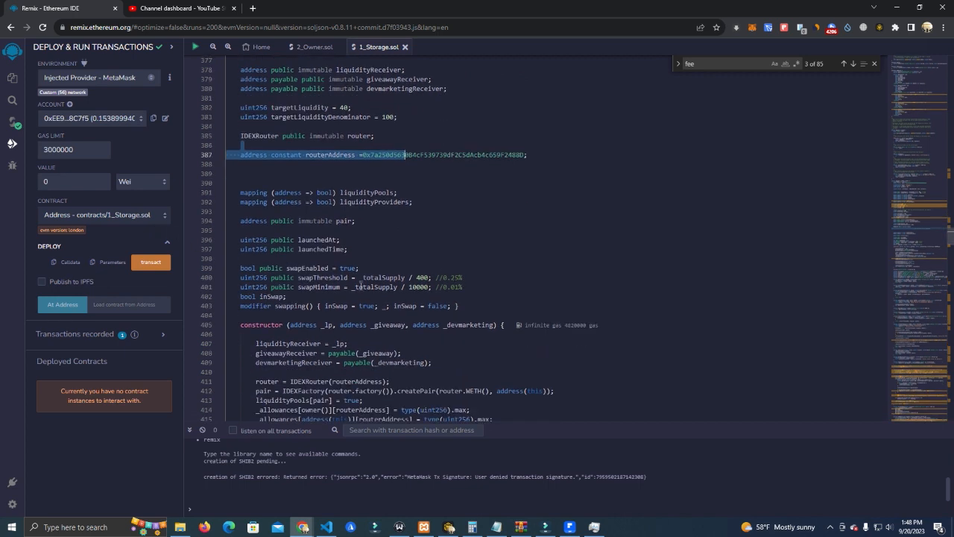
pyautogui.scroll(-3)
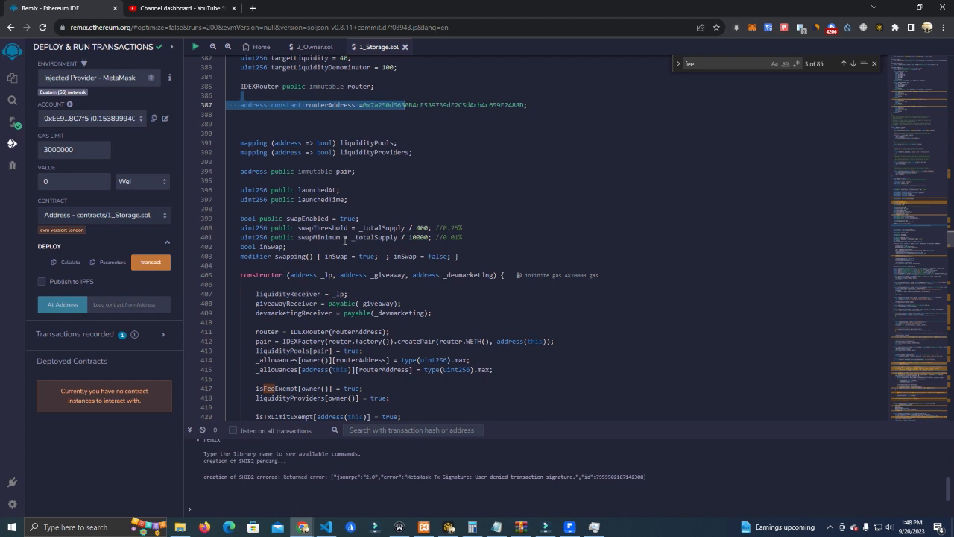
pyautogui.moveTo(376, 228)
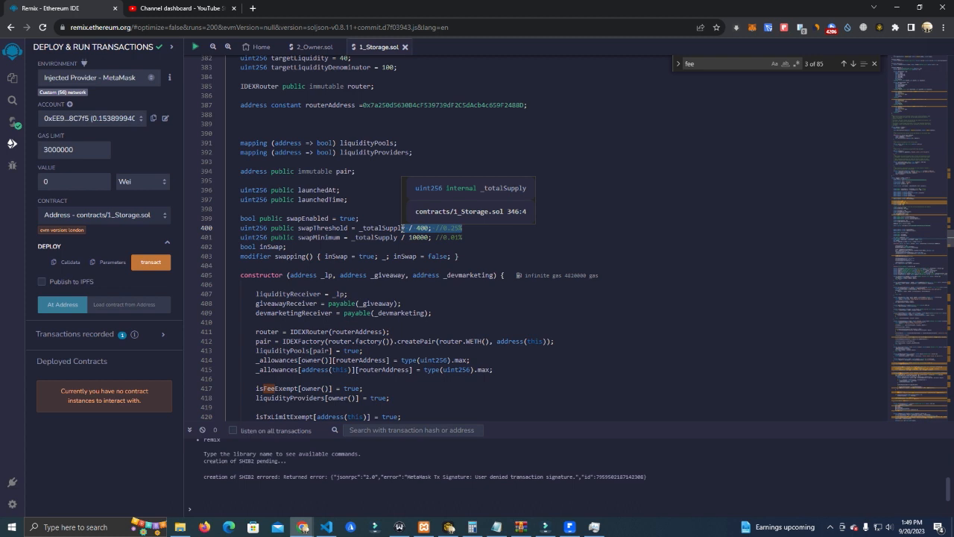
pyautogui.moveTo(336, 237)
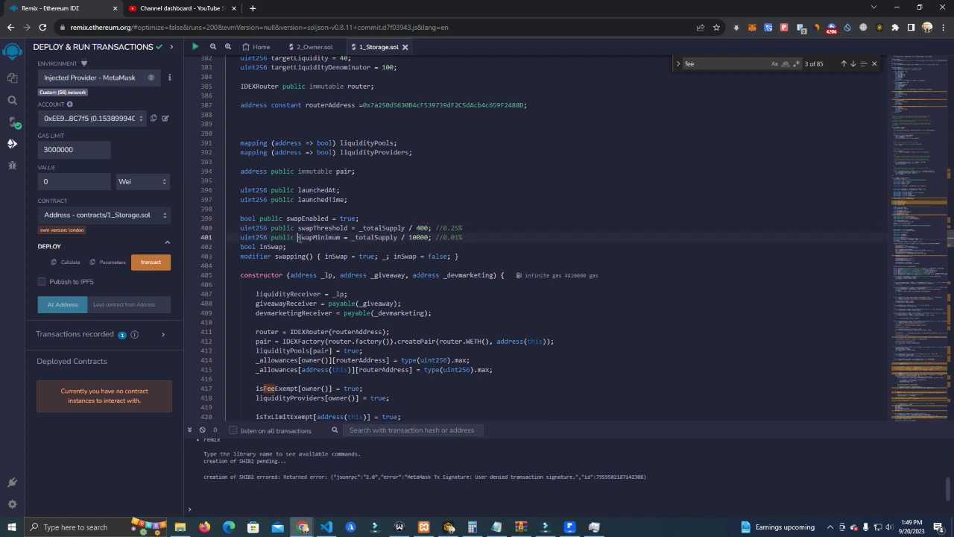
pyautogui.doubleClick(319, 237)
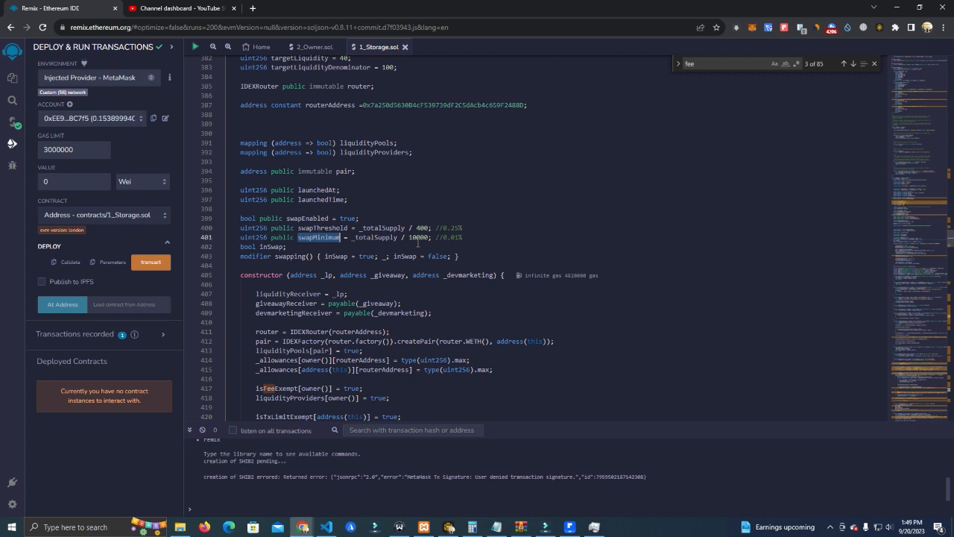
pyautogui.click(463, 237)
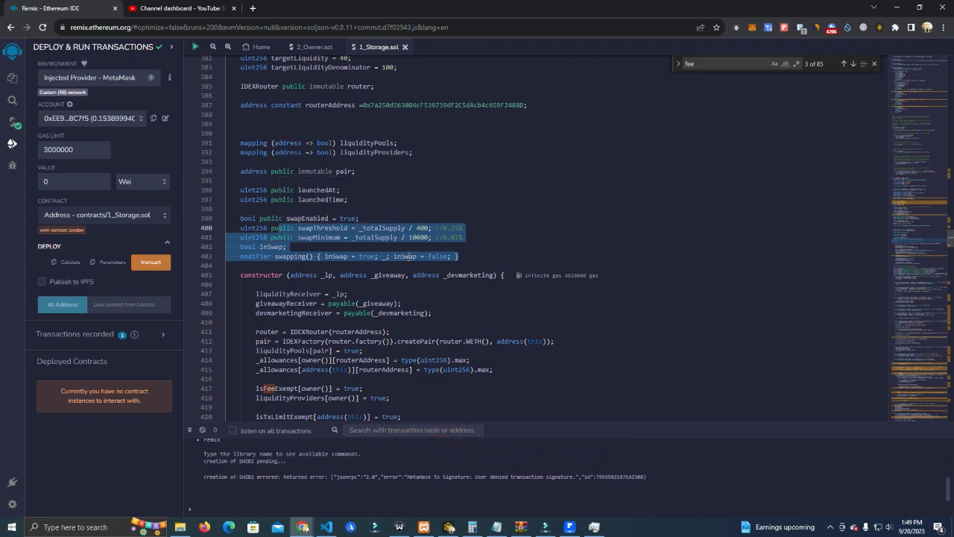
pyautogui.scroll(-3)
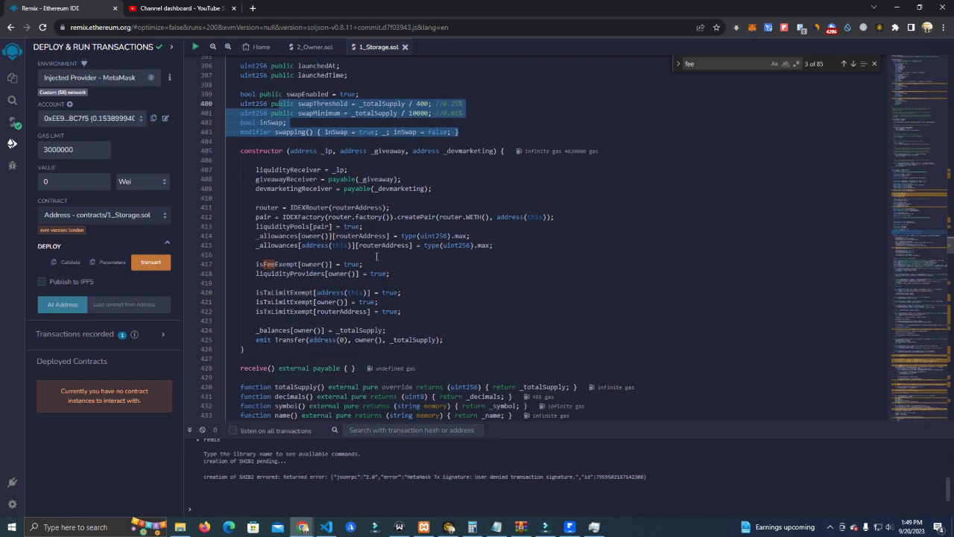
pyautogui.scroll(-3)
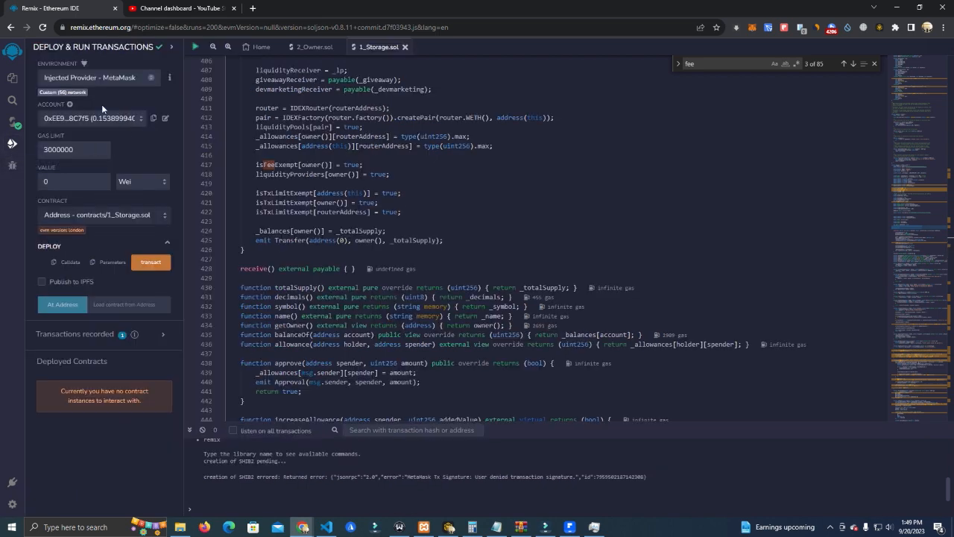
pyautogui.moveTo(86, 215)
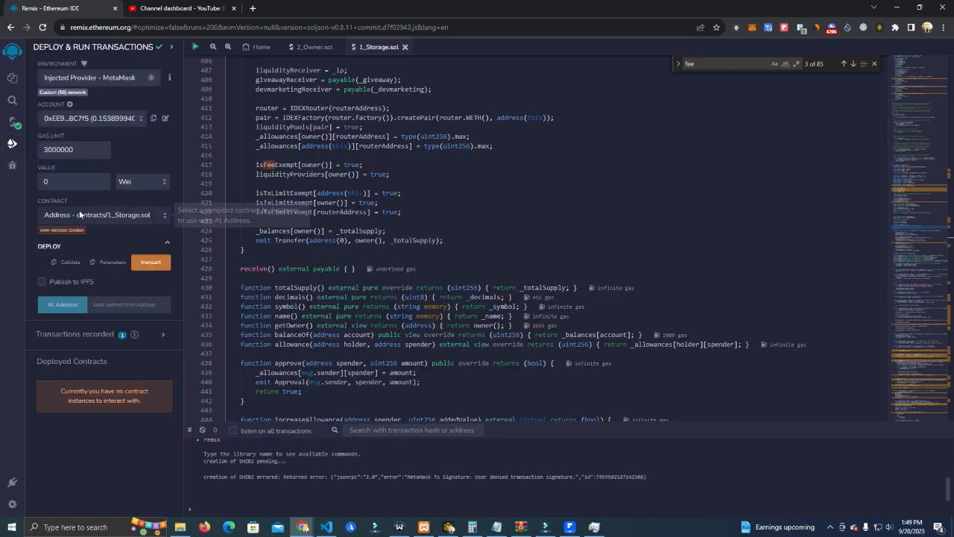
pyautogui.moveTo(112, 214)
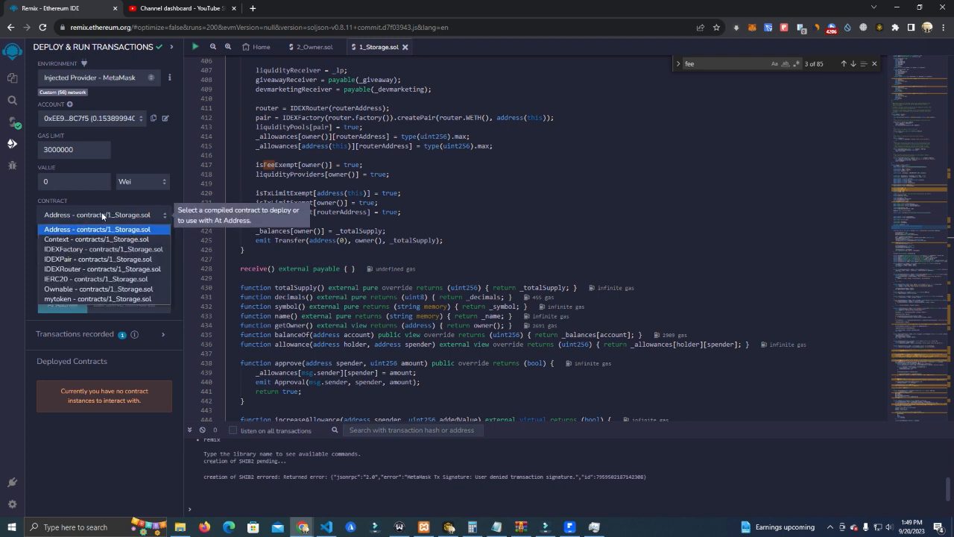
pyautogui.moveTo(98, 288)
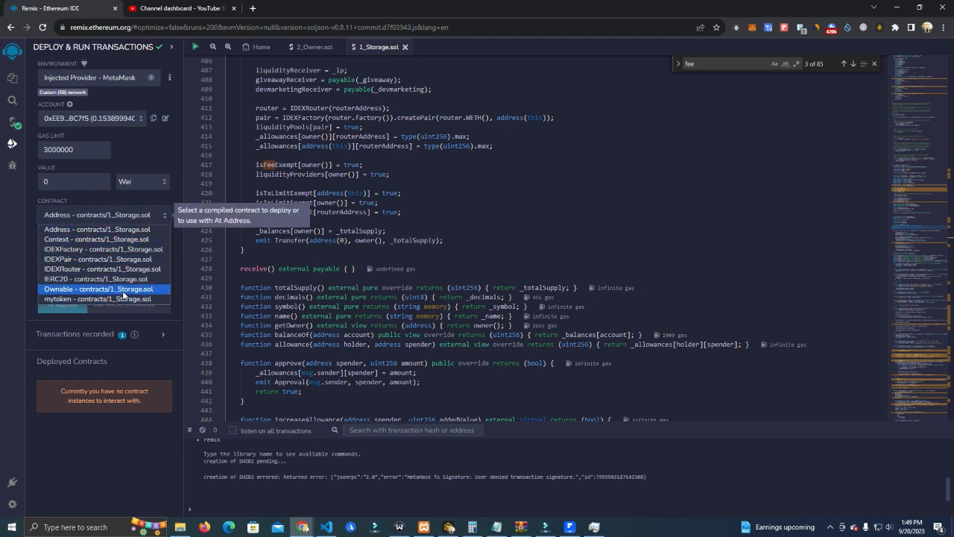
# Step: Select 'mytoken - contracts/1_Storage.sol' in the CONTRACT dropdown, showing lp, giveaway and devmarketing inputs
pyautogui.click(105, 215)
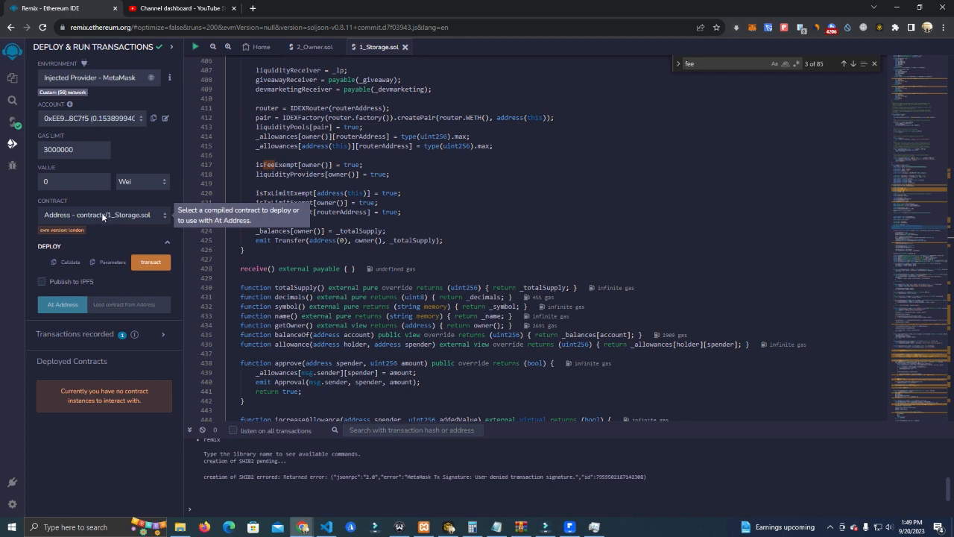
pyautogui.moveTo(151, 261)
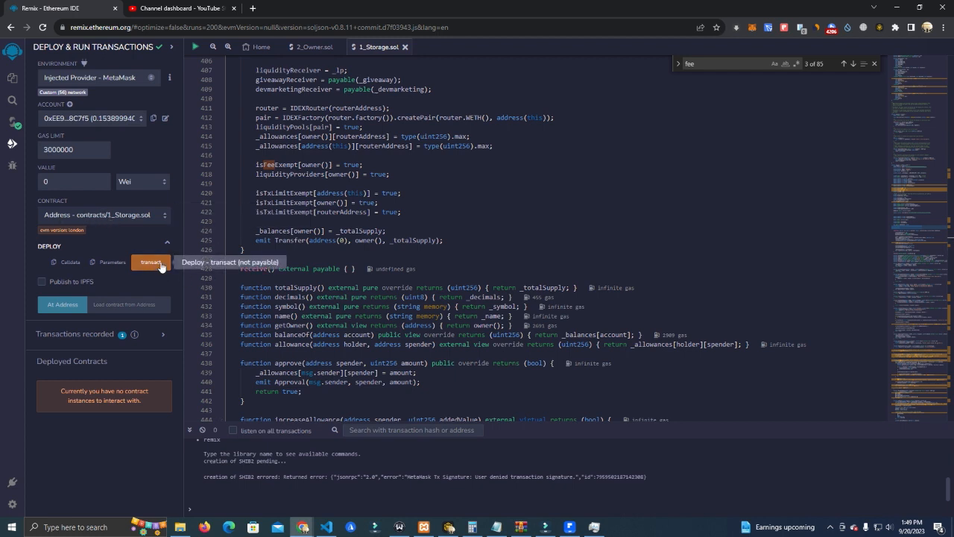
pyautogui.moveTo(75, 222)
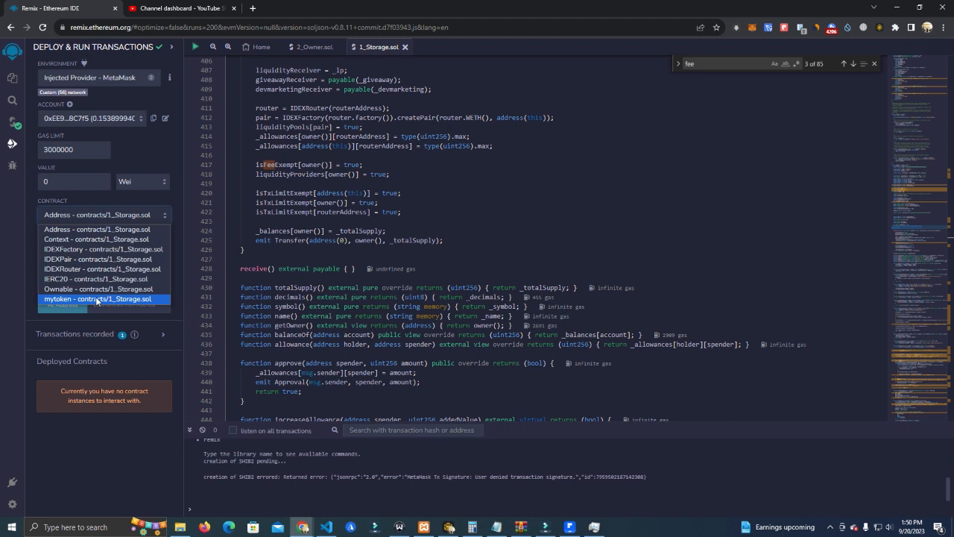
pyautogui.click(97, 298)
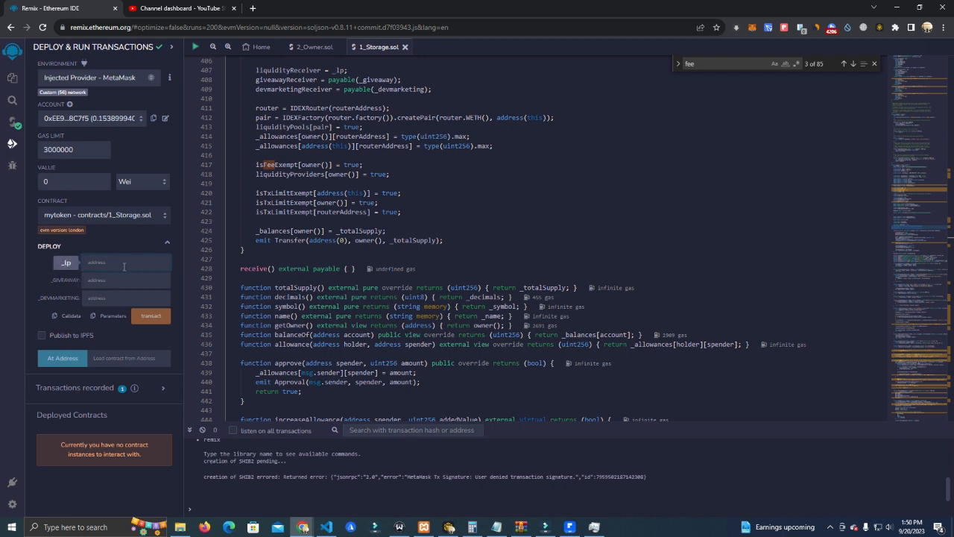
# Step: Fill the _LP, _GIVEAWAY and _DEVMARKETING addresses, transact and confirm the deployment in MetaMask
pyautogui.click(126, 279)
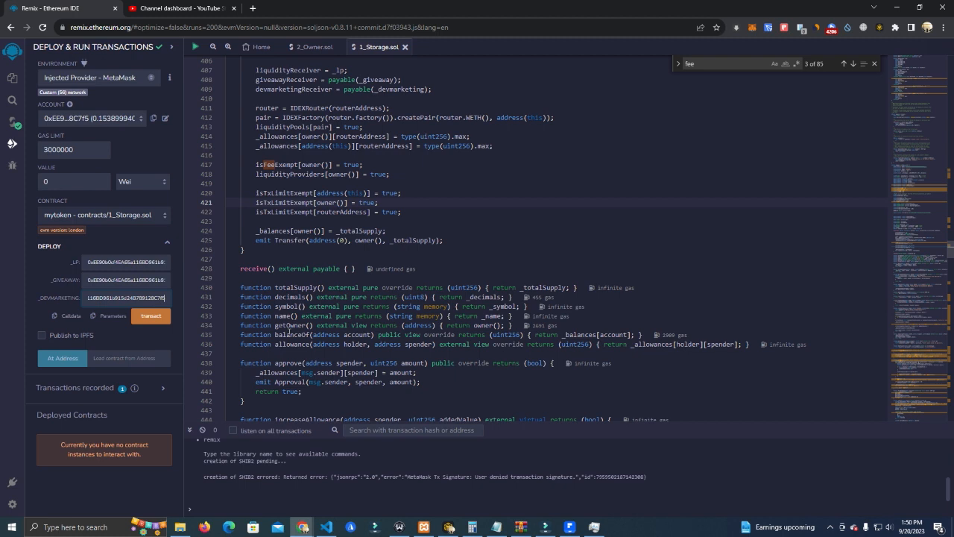
pyautogui.click(150, 316)
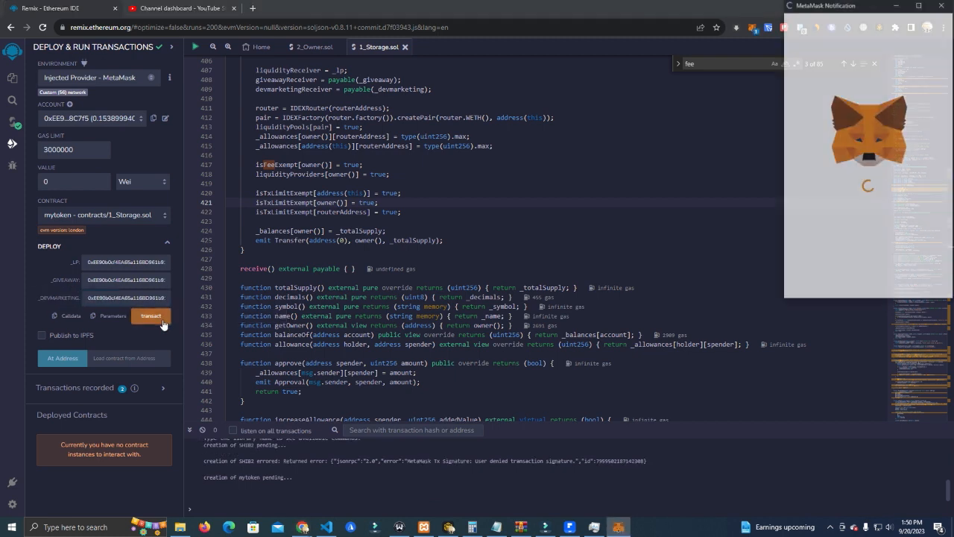
pyautogui.click(151, 315)
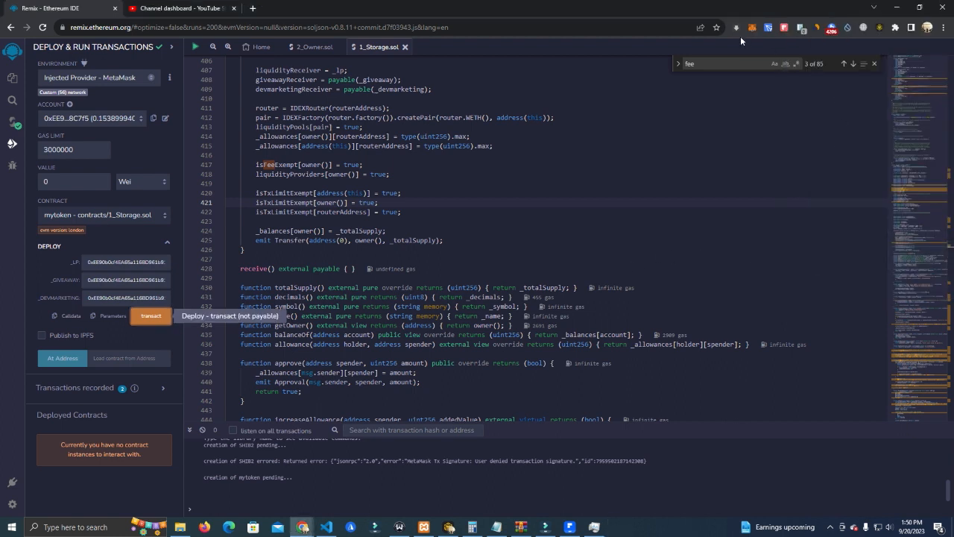
pyautogui.click(149, 315)
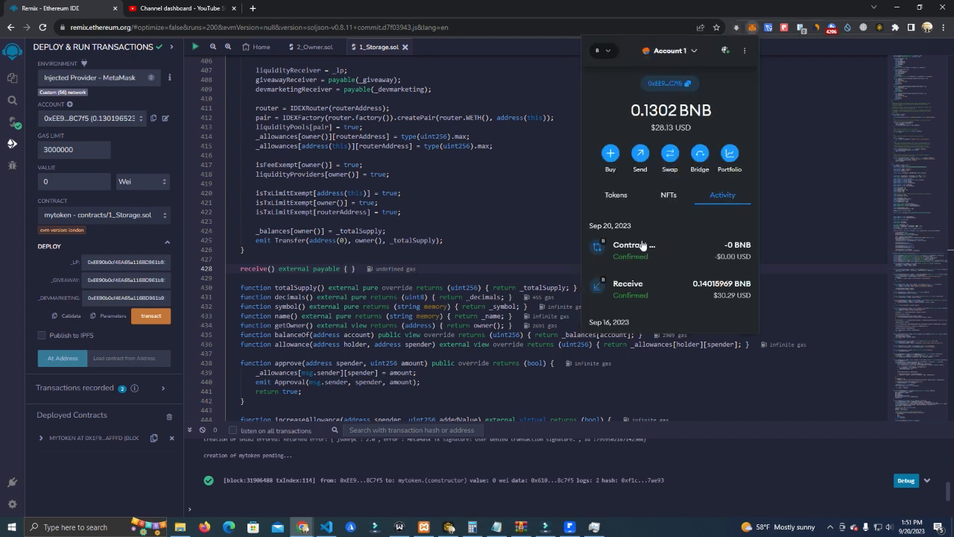
# Step: From MetaMask Activity, view the confirmed Contract deployment transaction on BscScan
pyautogui.click(634, 250)
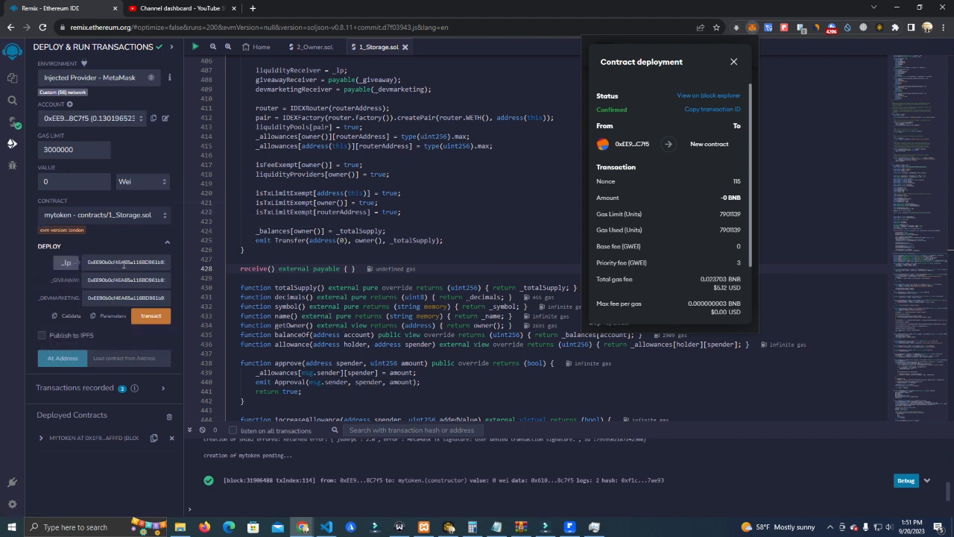
pyautogui.click(732, 61)
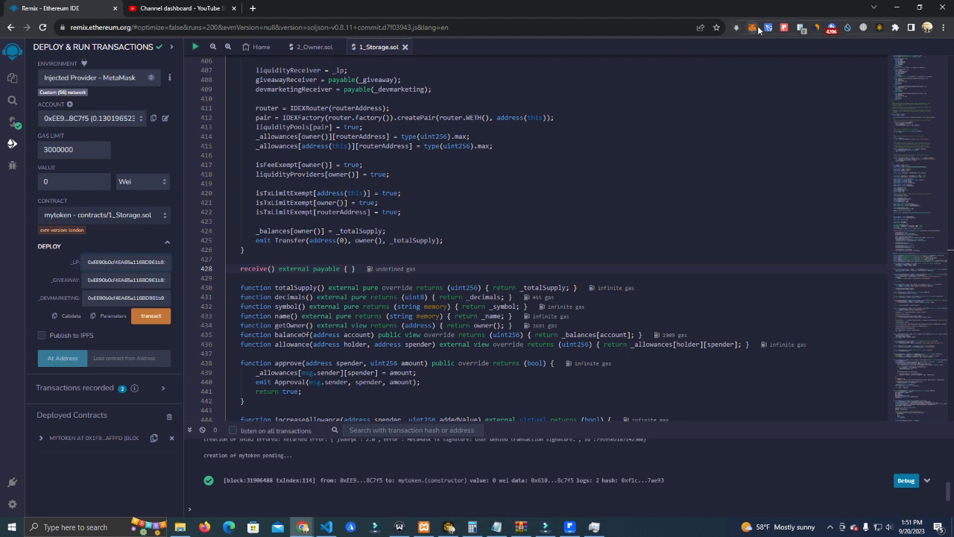
pyautogui.click(755, 28)
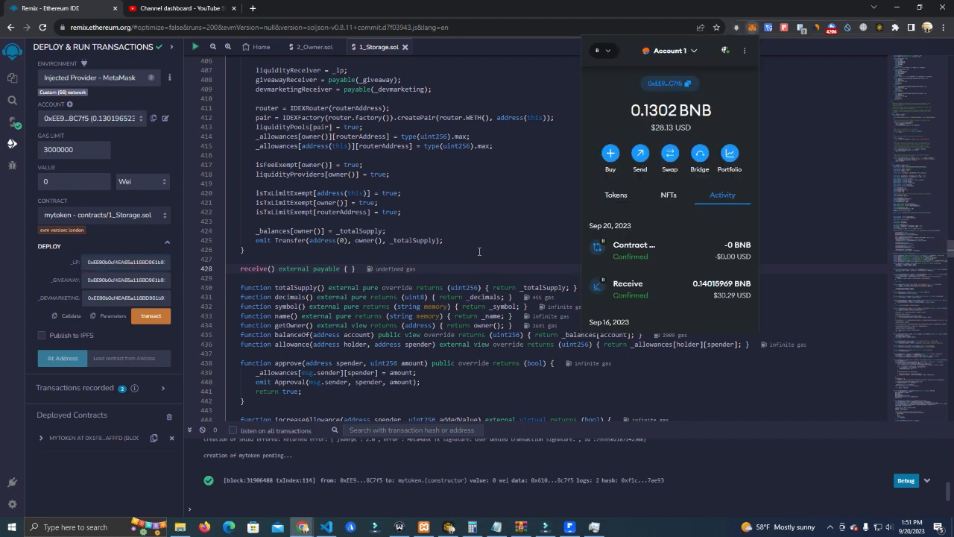
pyautogui.click(634, 249)
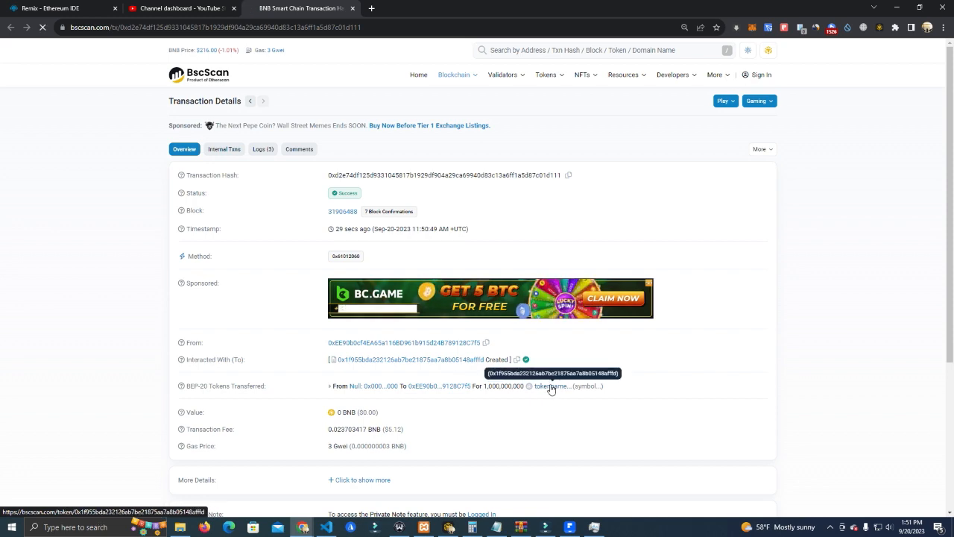
# Step: Go to the new token's Contract tab on BscScan and start 'Verify and Publish'
pyautogui.click(570, 386)
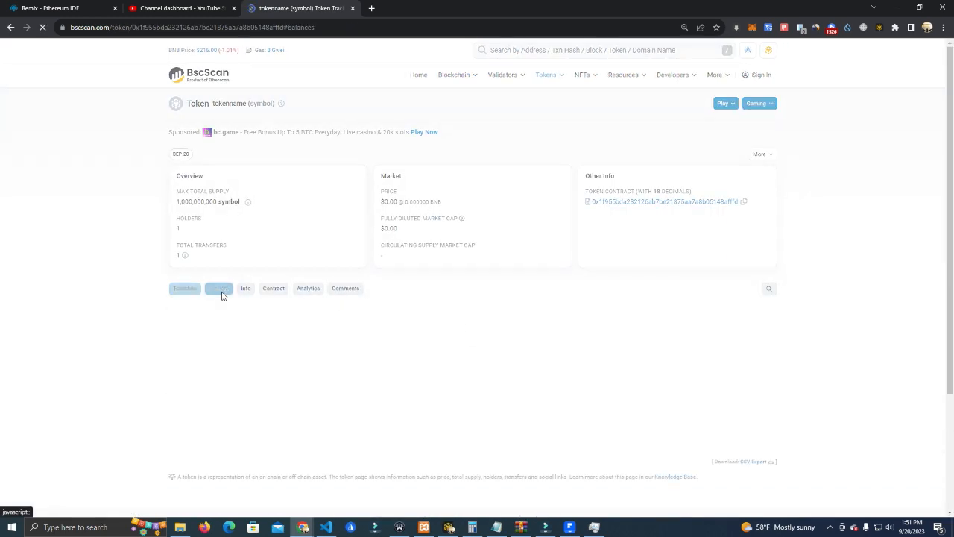
pyautogui.click(273, 291)
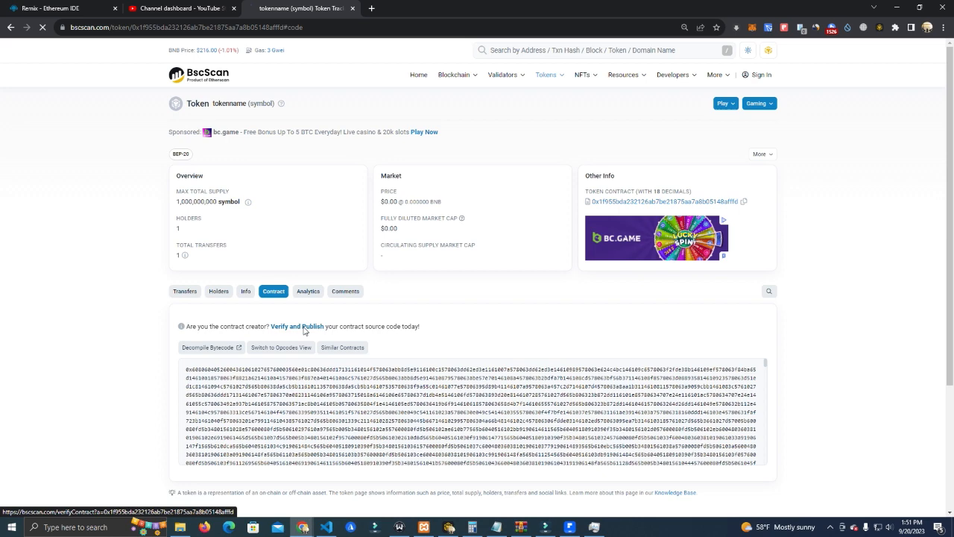
pyautogui.click(297, 326)
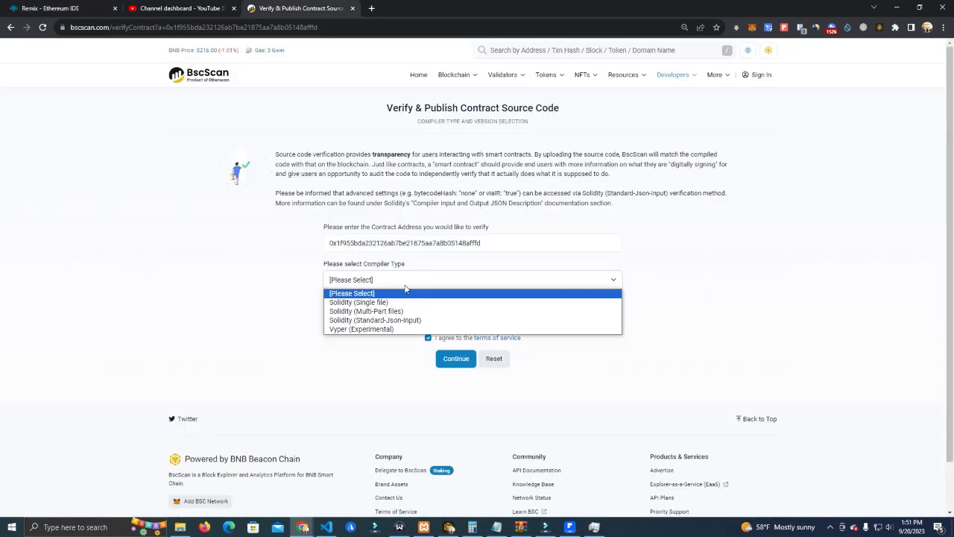
pyautogui.moveTo(415, 293)
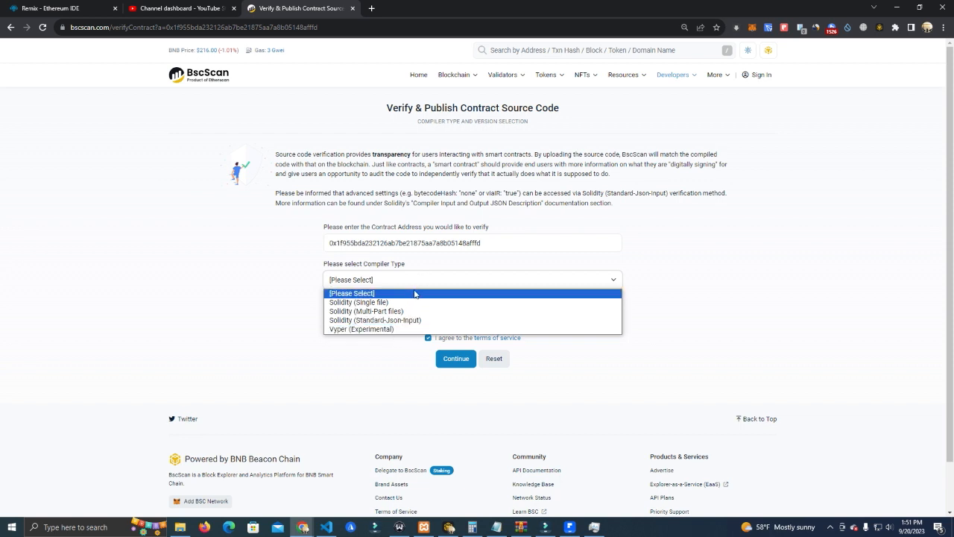
# Step: Choose Solidity (Single file), compiler v0.8.11+commit.d7f03943 and 3) MIT License, then continue
pyautogui.click(359, 302)
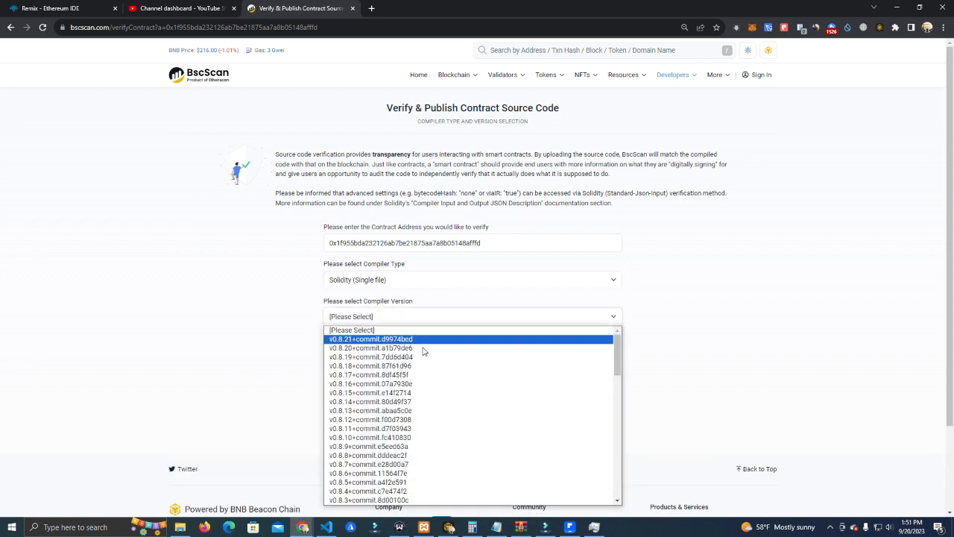
pyautogui.moveTo(382, 428)
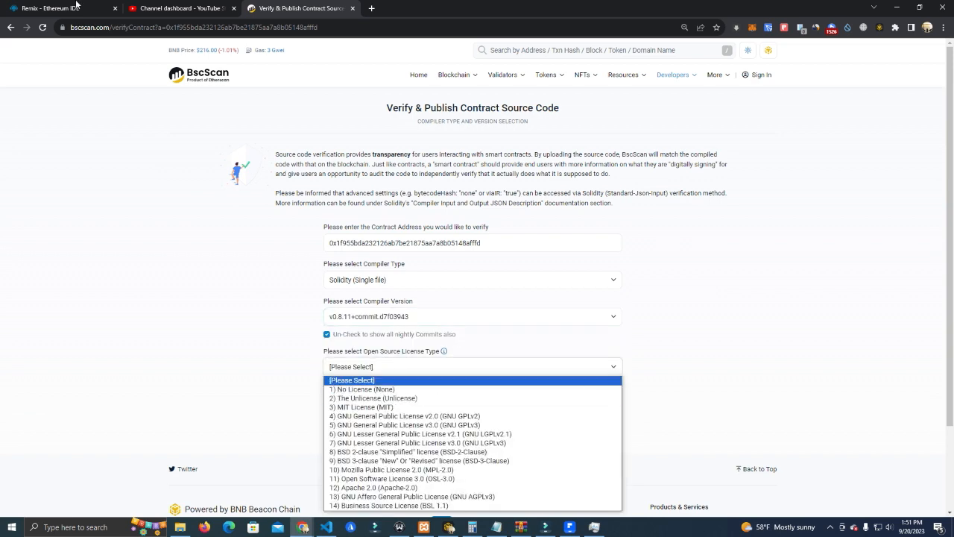
pyautogui.click(56, 8)
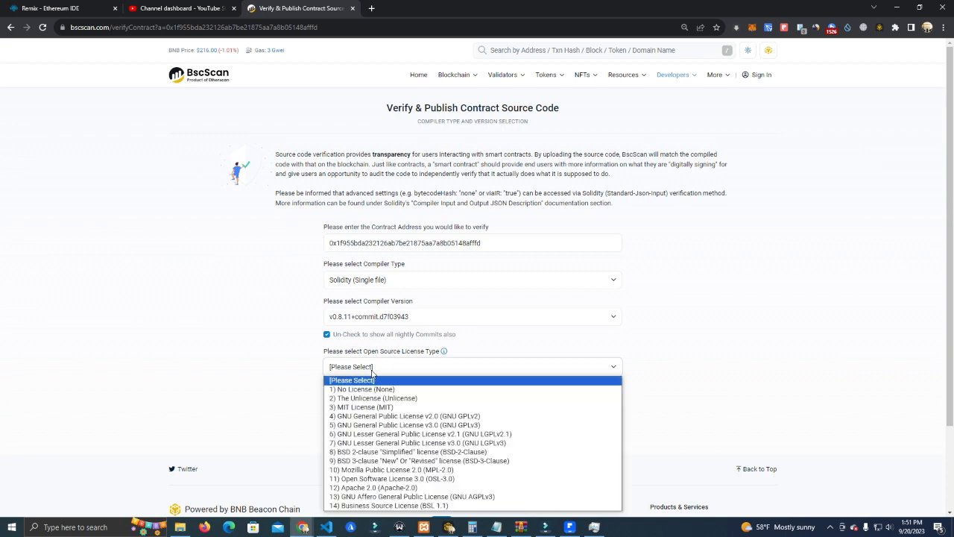
pyautogui.click(365, 407)
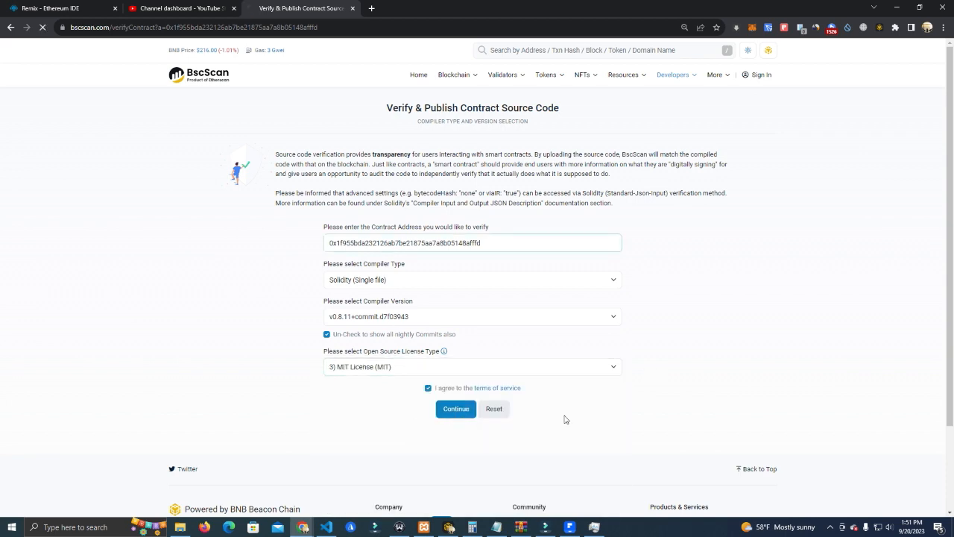
pyautogui.click(455, 409)
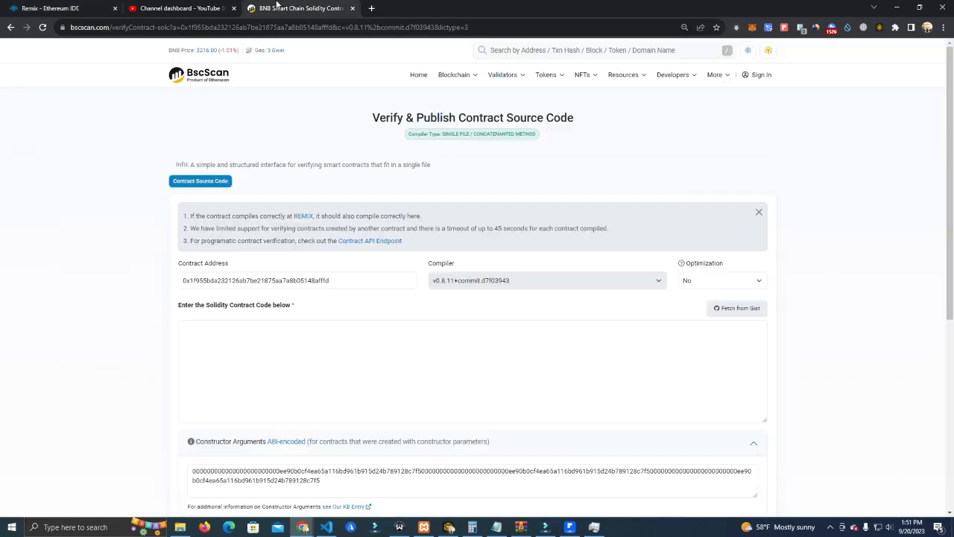
# Step: Paste the mytoken Solidity source into the code field and pass the 'I'm not a robot' image challenge
pyautogui.scroll(-3)
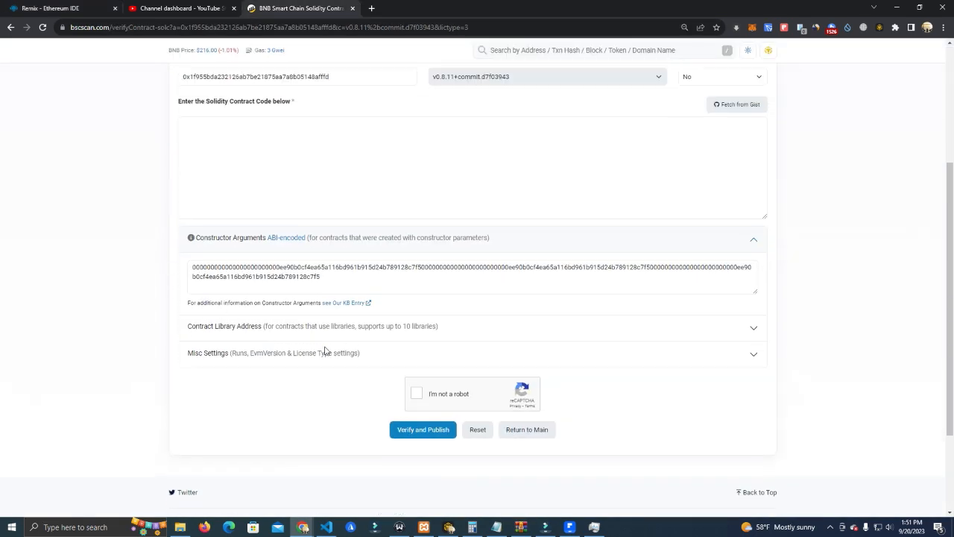
pyautogui.click(50, 8)
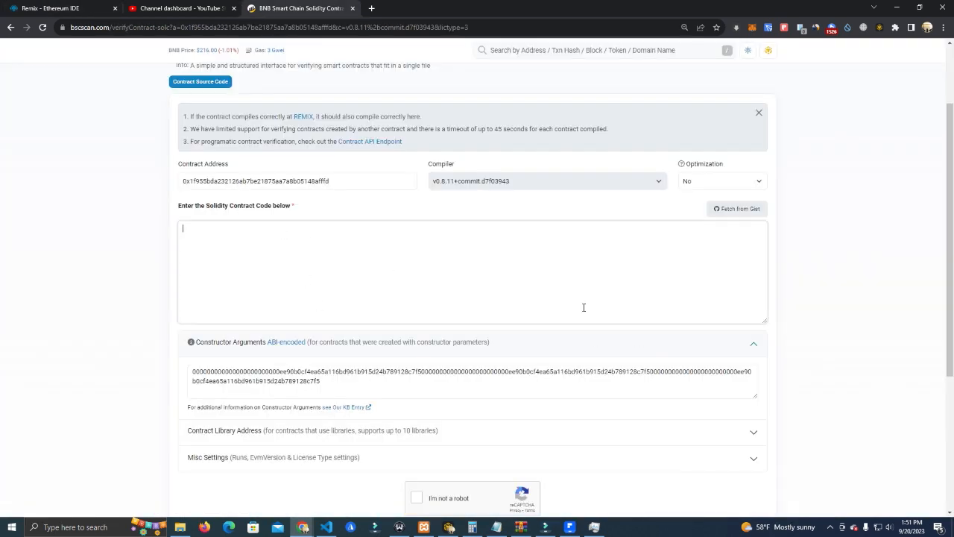
pyautogui.moveTo(382, 299)
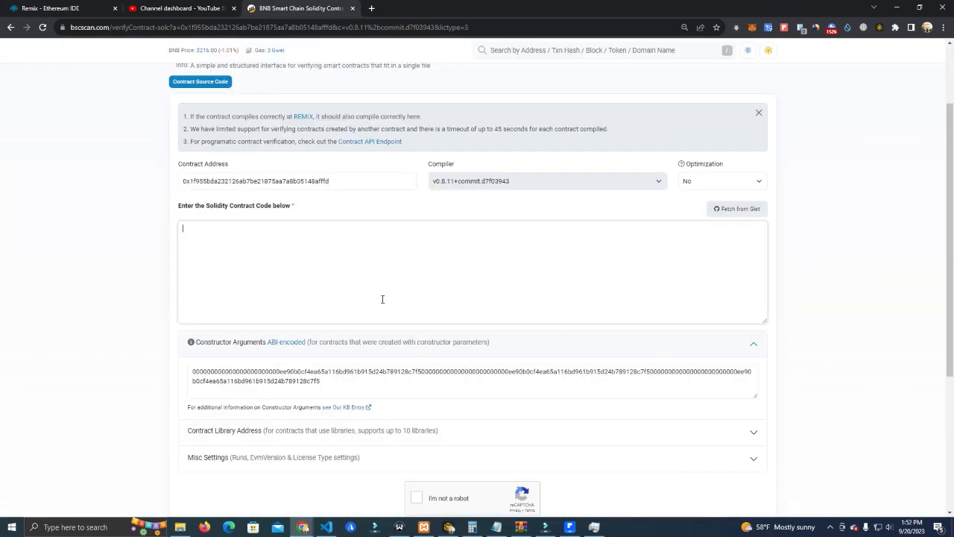
pyautogui.click(382, 268)
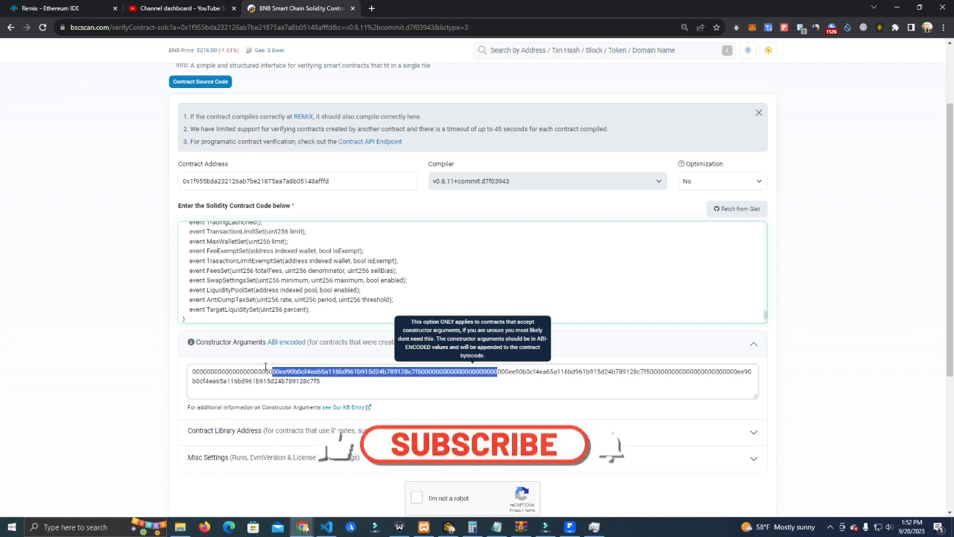
pyautogui.scroll(-3)
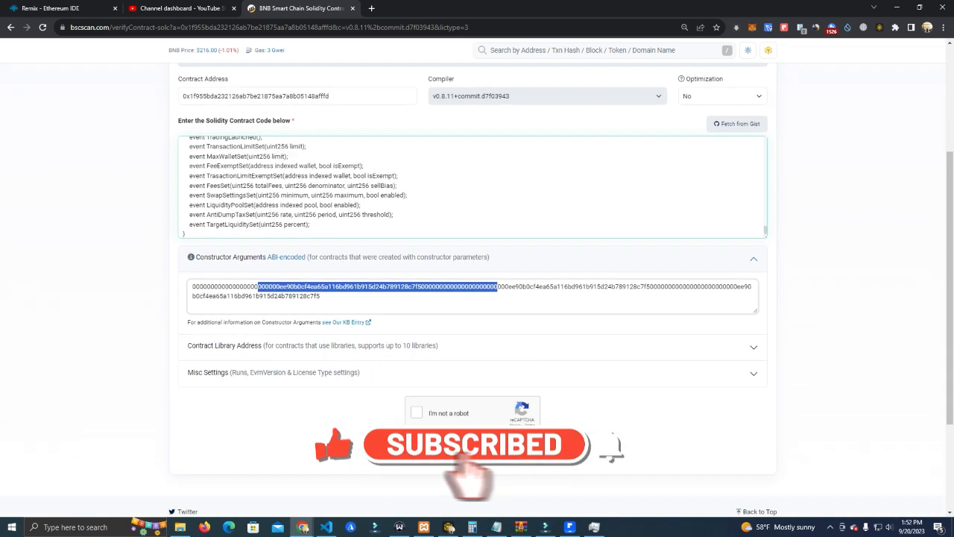
pyautogui.click(416, 410)
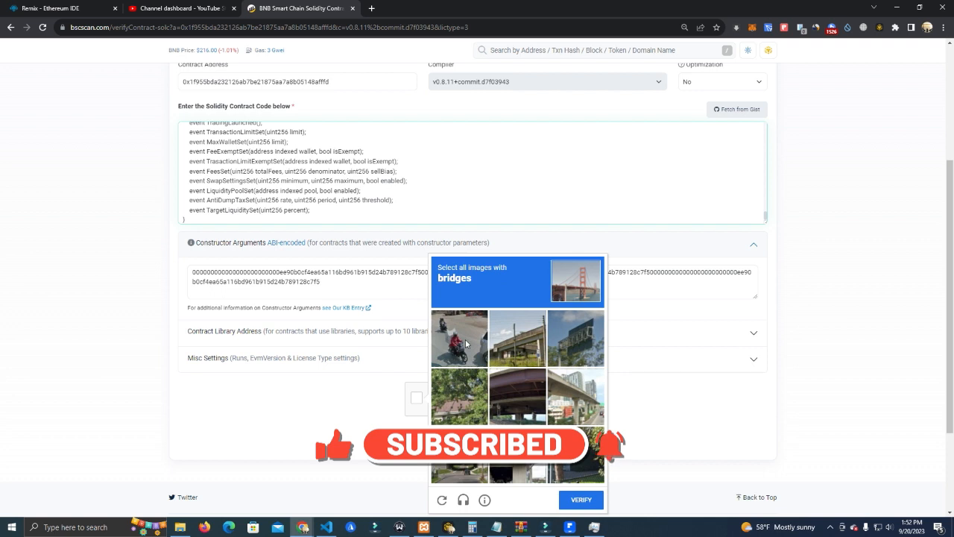
pyautogui.click(517, 338)
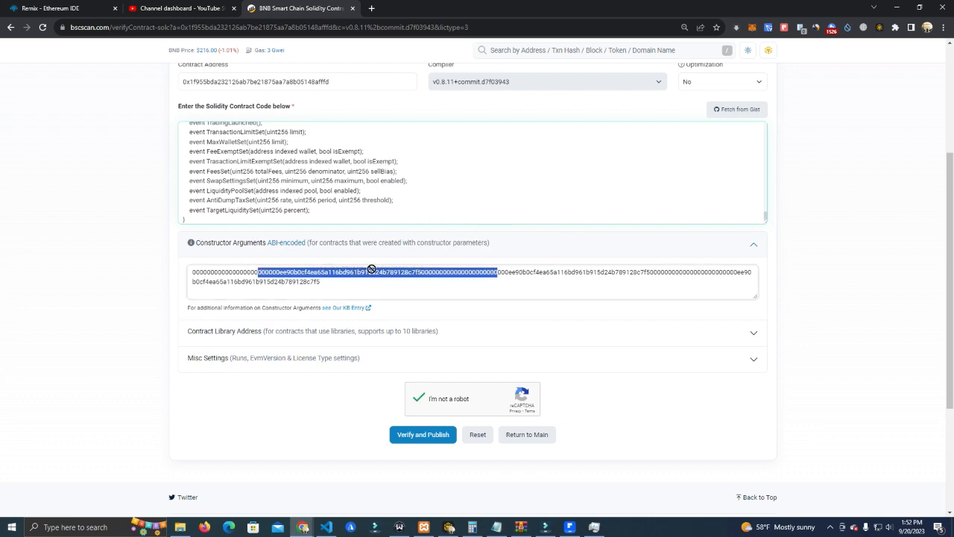
pyautogui.scroll(3)
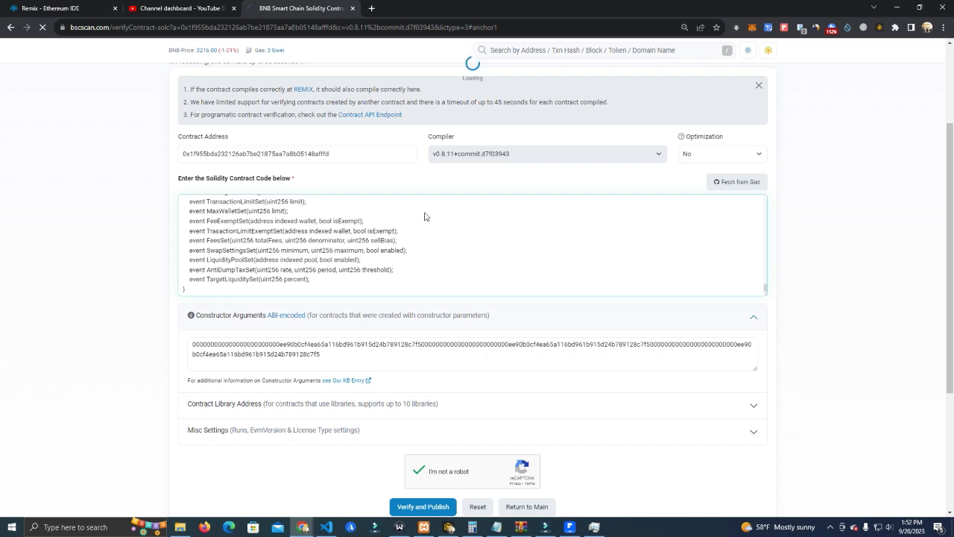
# Step: Submit 'Verify and Publish' and reach mytoken's verified source code and ABI page
pyautogui.scroll(3)
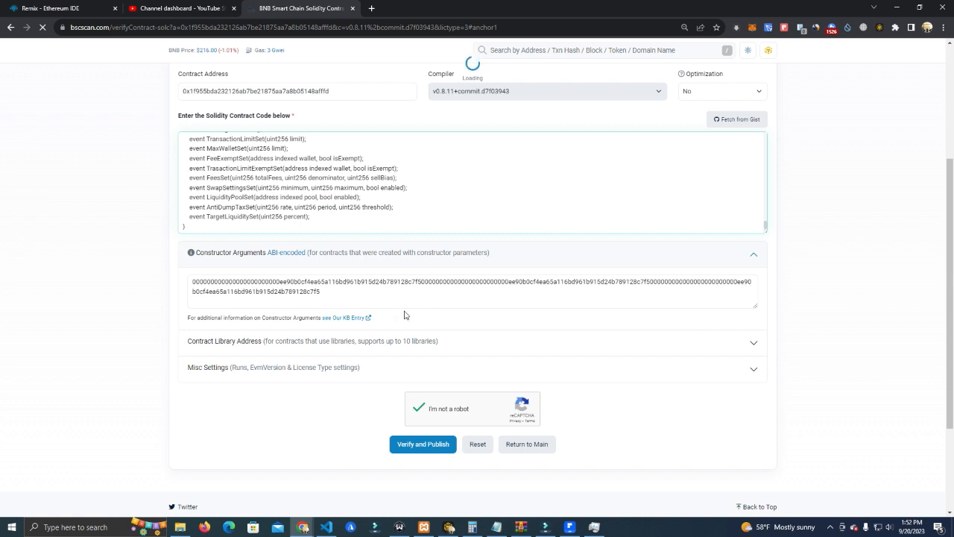
pyautogui.moveTo(435, 436)
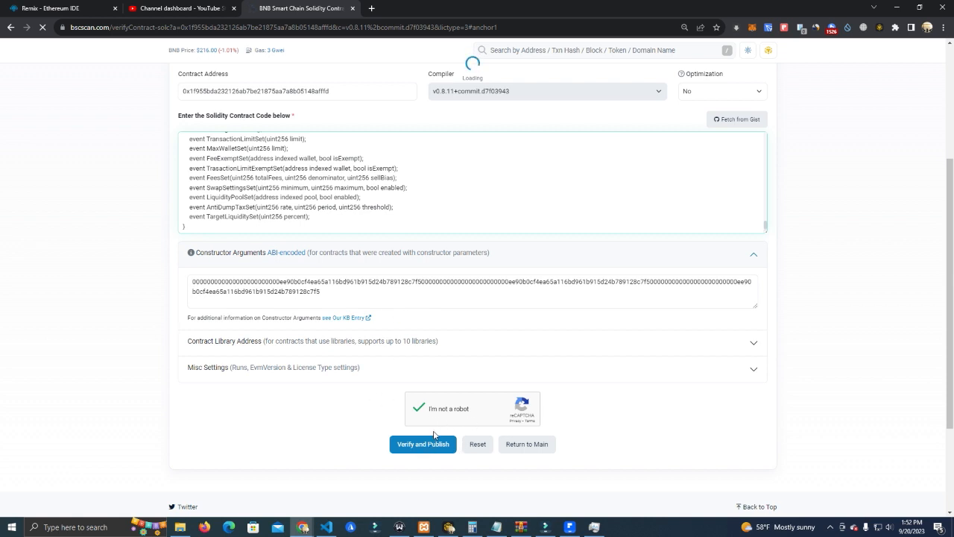
pyautogui.click(422, 444)
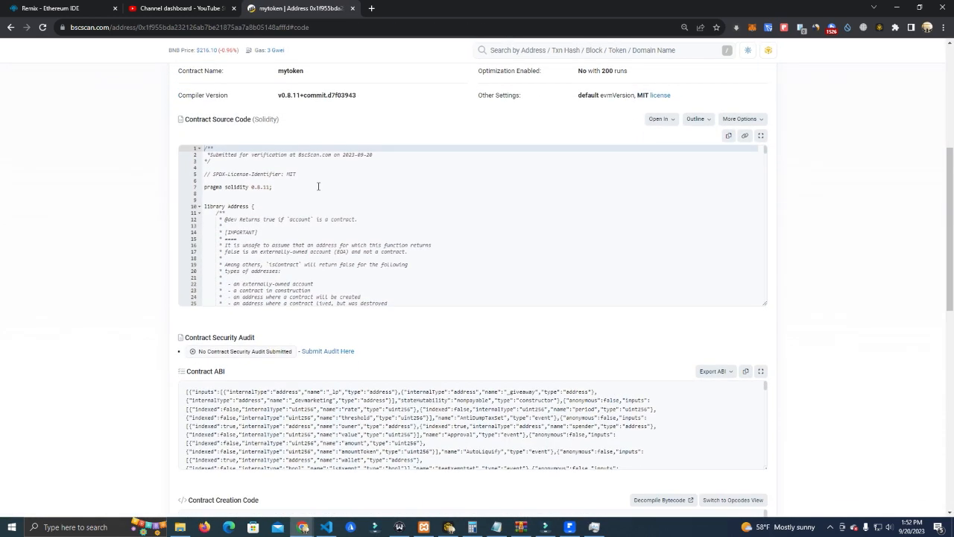
pyautogui.click(273, 223)
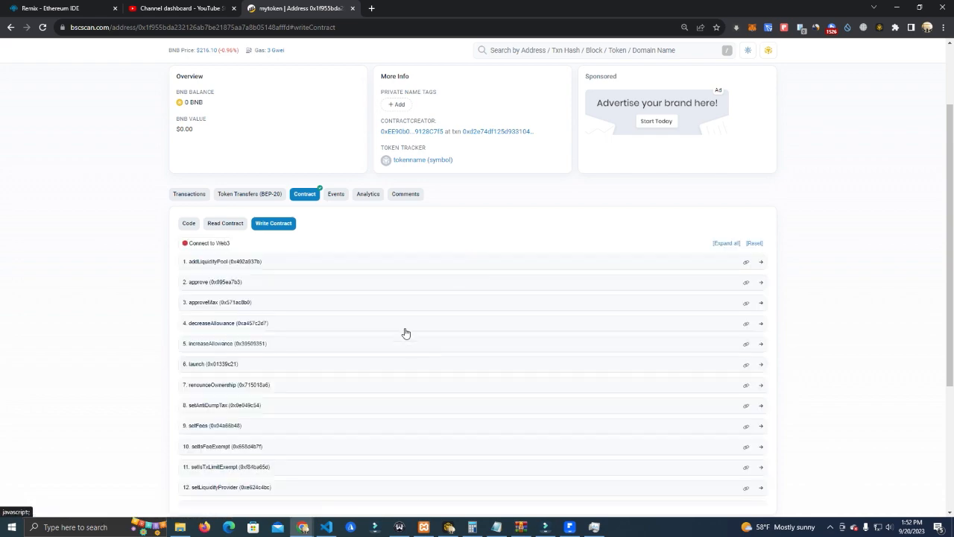
pyautogui.scroll(-3)
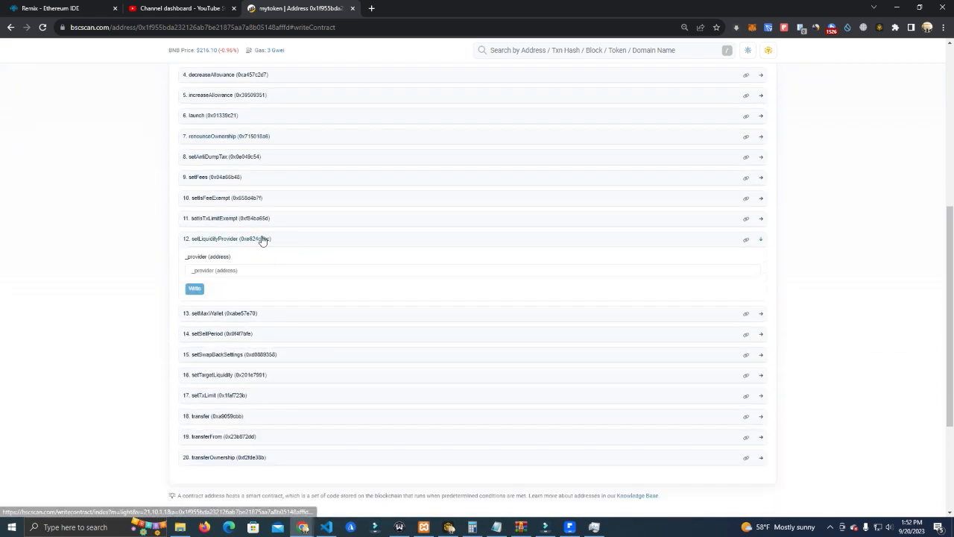
pyautogui.scroll(3)
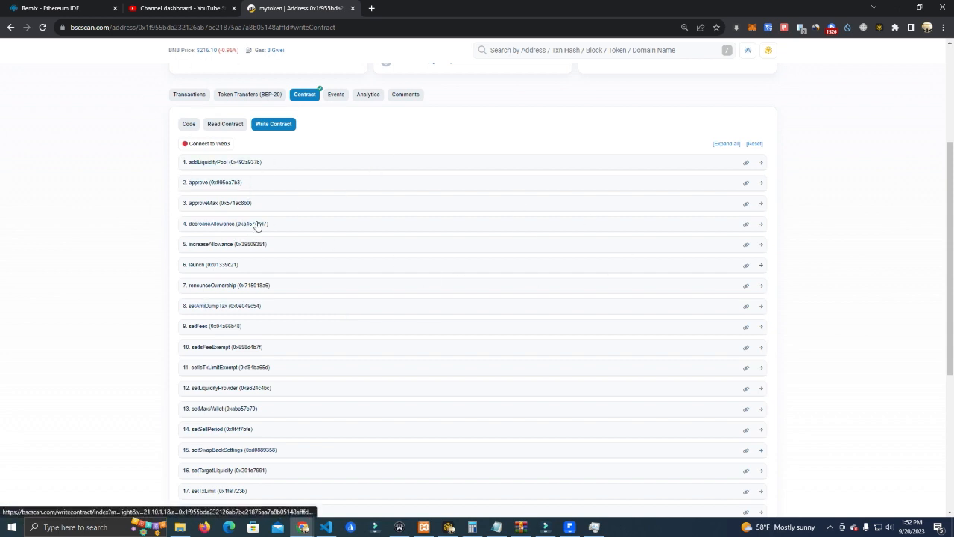
pyautogui.moveTo(244, 306)
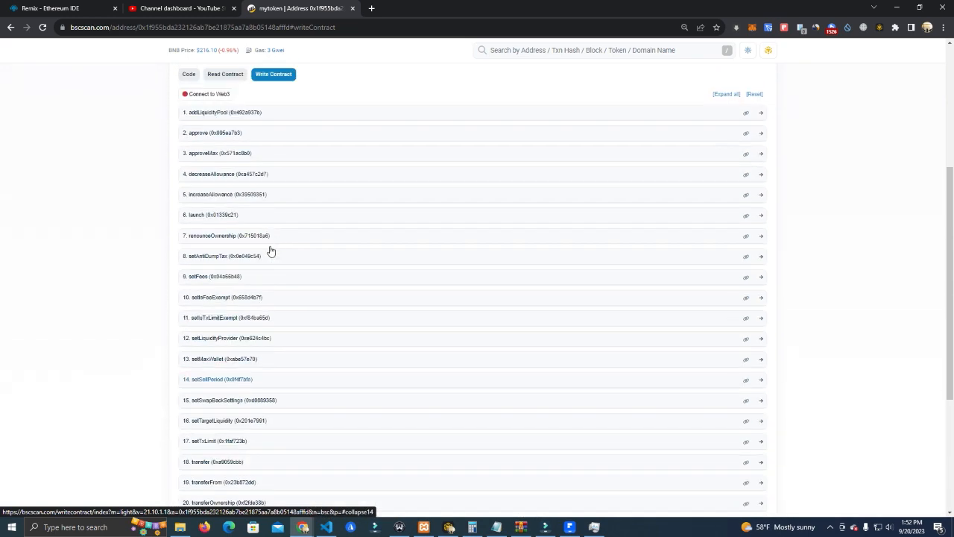
pyautogui.click(189, 74)
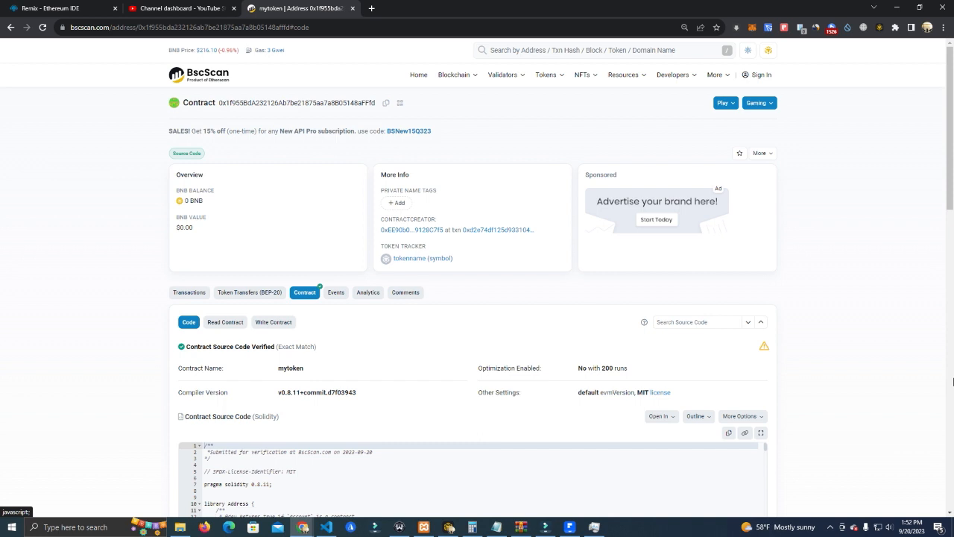